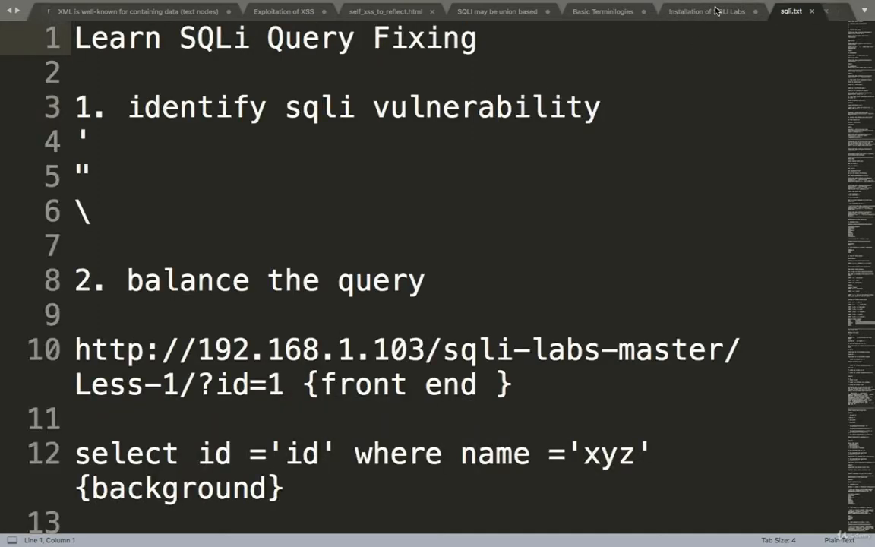
In the Installation of SQLI Labs notes, write 'you have to download metasploitable 2.0'.
click(706, 11)
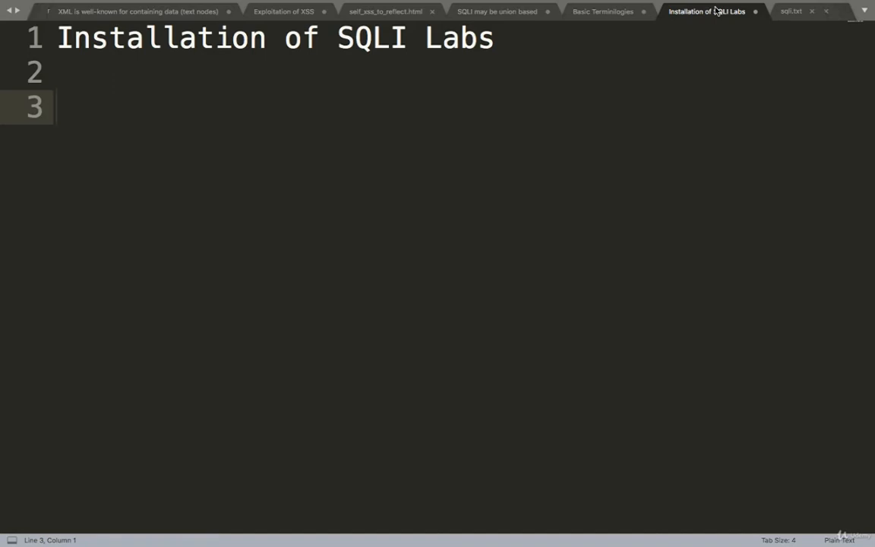
mouse_move(664, 79)
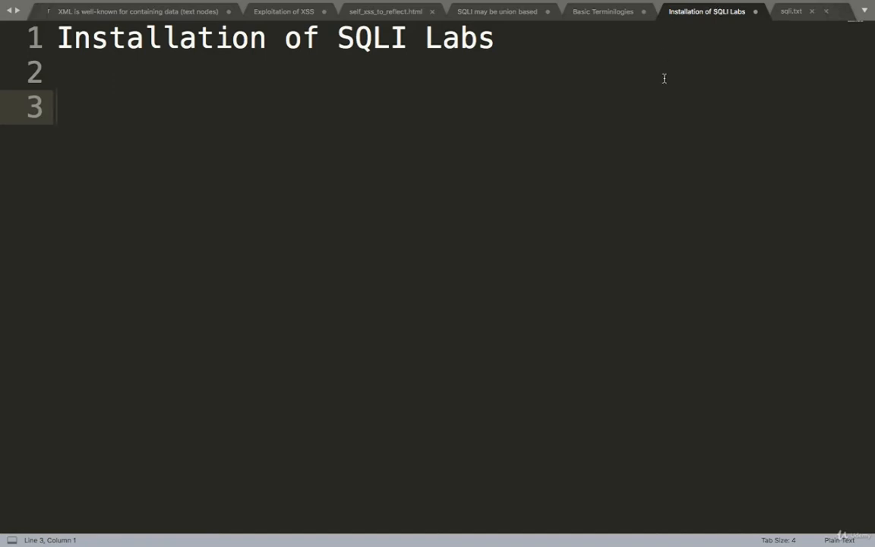
text(you have t)
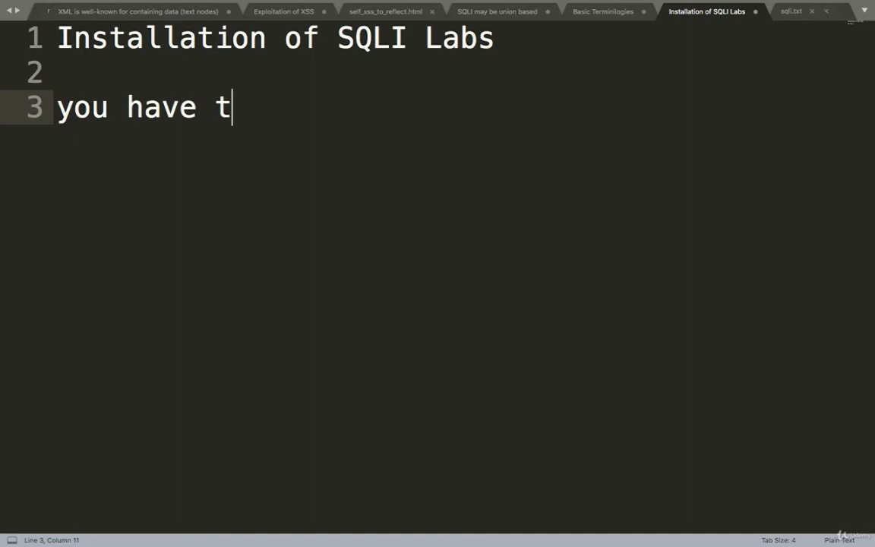
text(o download)
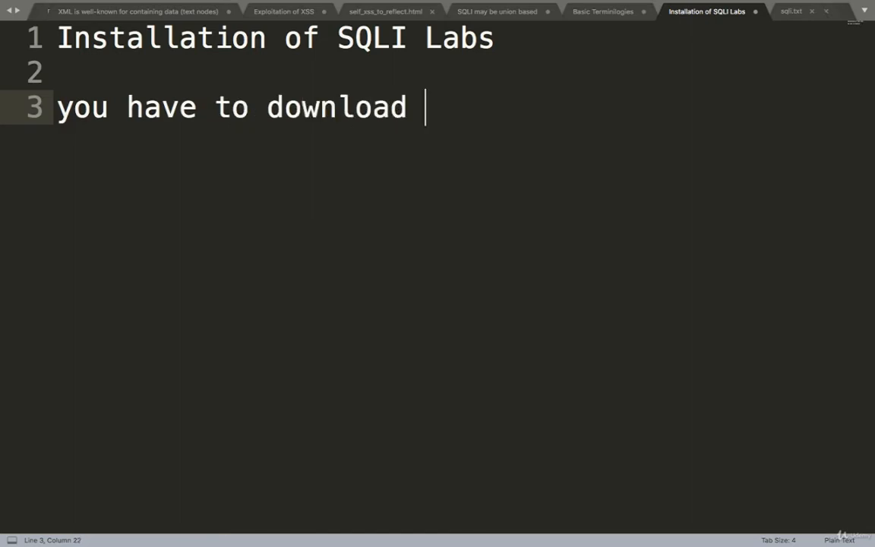
text(metasploitabe 2.0)
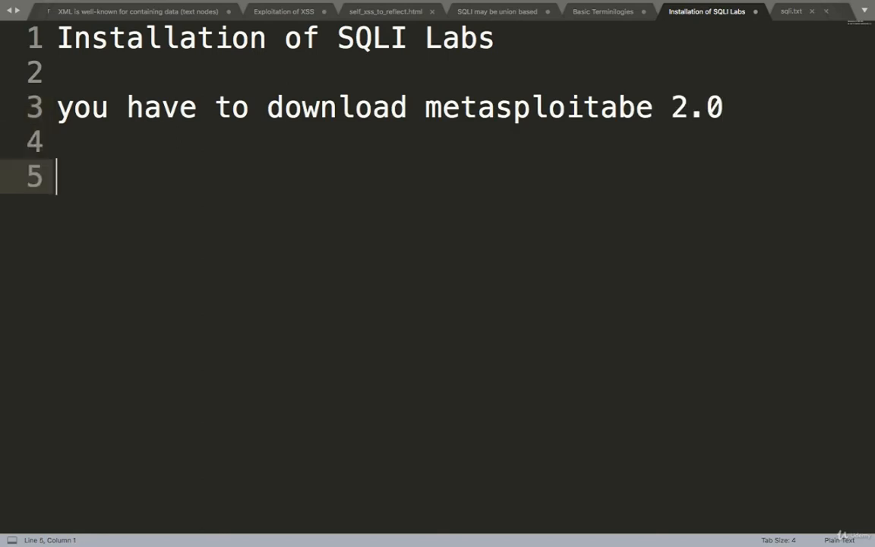
text(http)
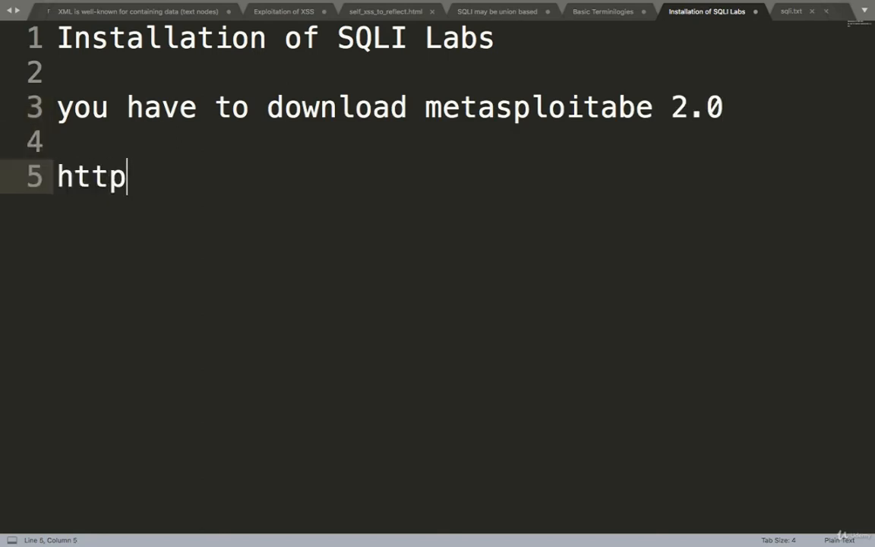
text(://bit)
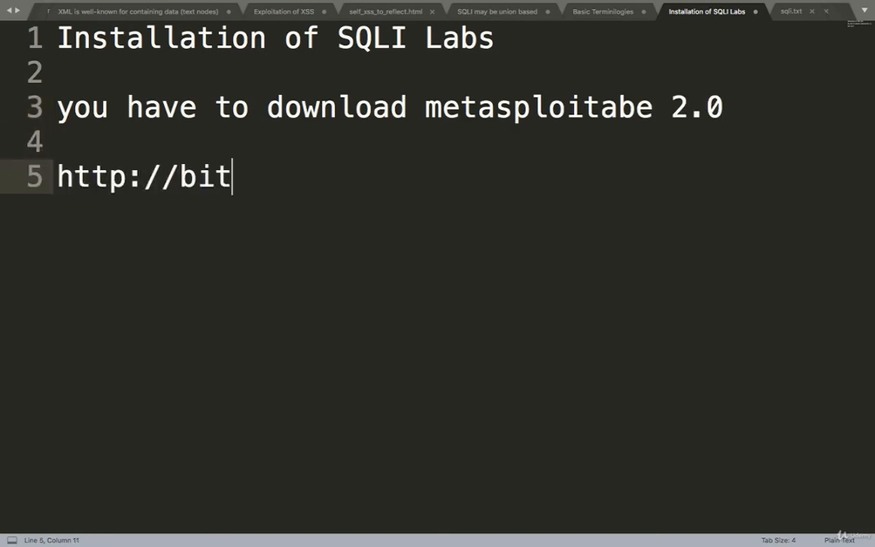
text(.ly/hac)
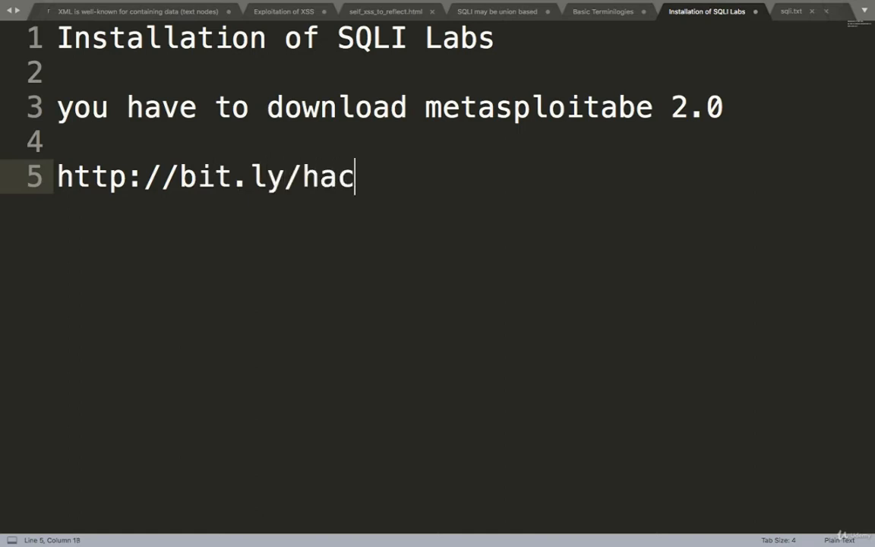
text(kersera_tools)
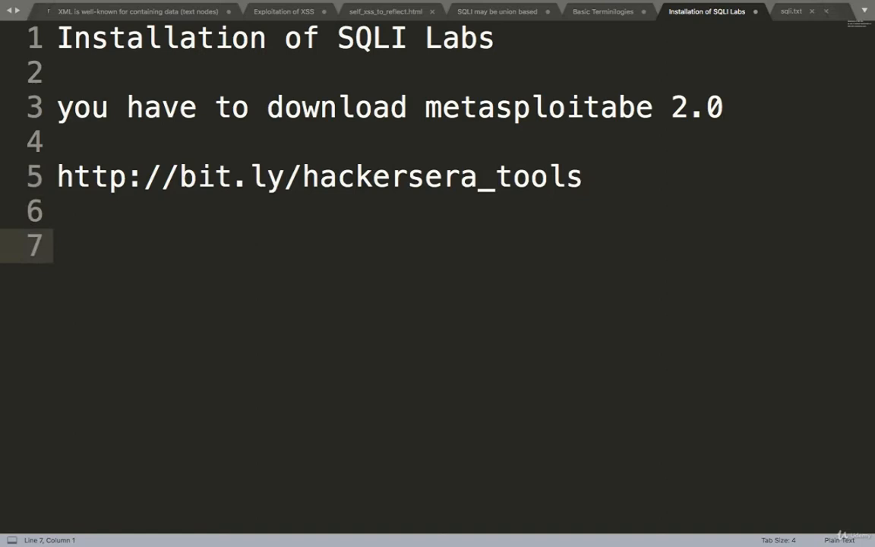
text(v)
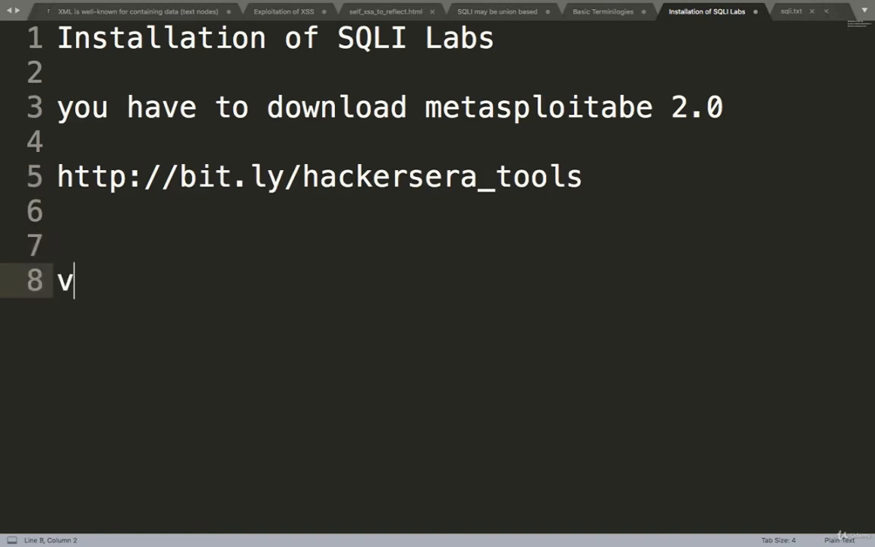
text(mware)
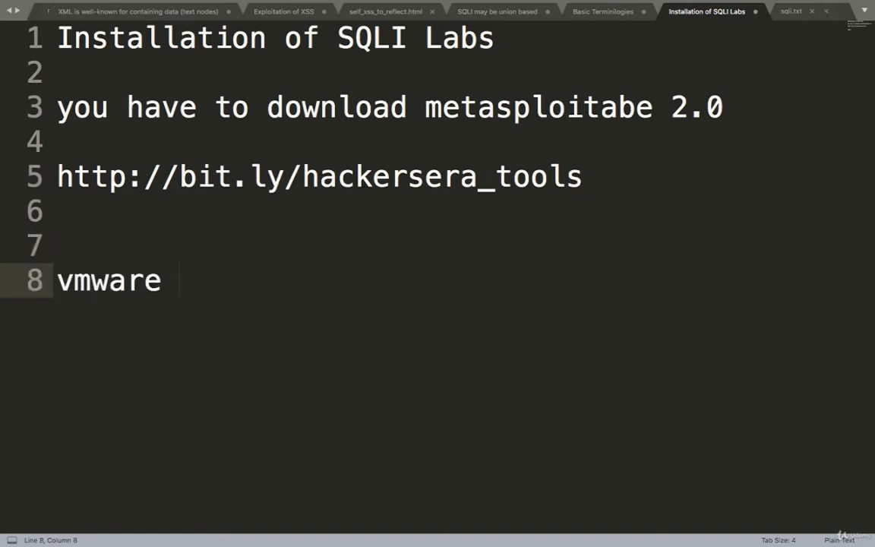
text(| virtual)
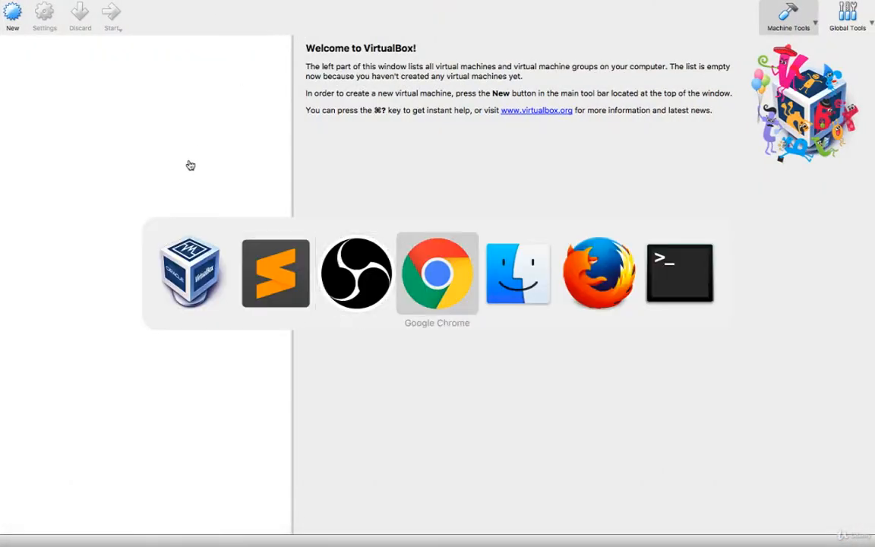
Unzip metasploitable-linux-2.0.0.zip in Finder's Downloads folder with Archive Utility.
click(436, 273)
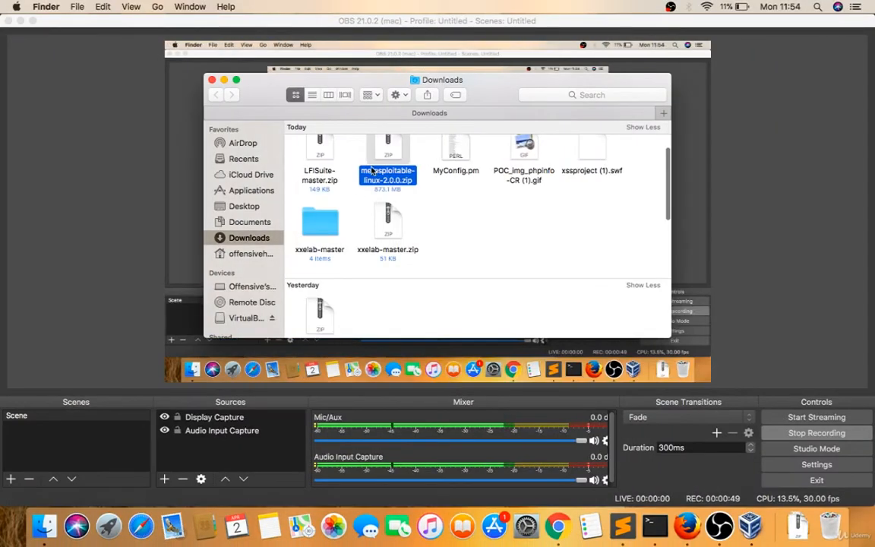
right_click(387, 175)
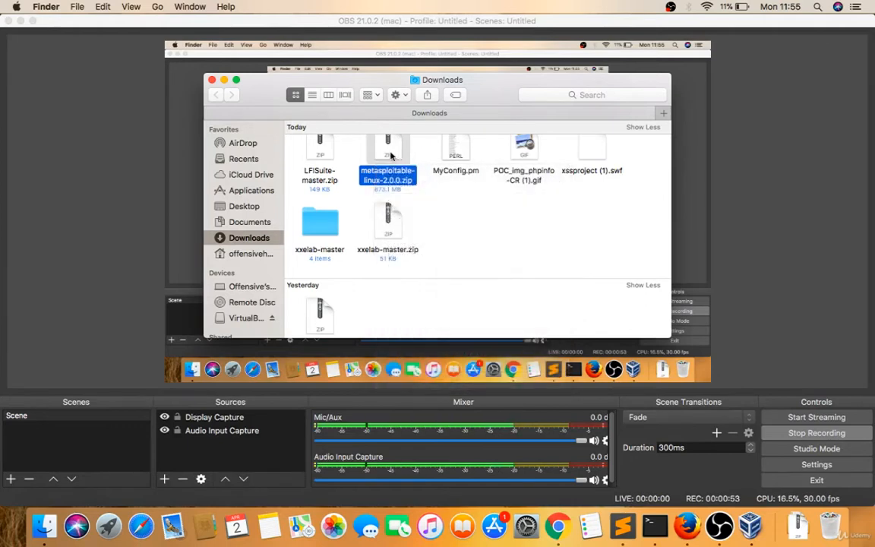
double_click(387, 152)
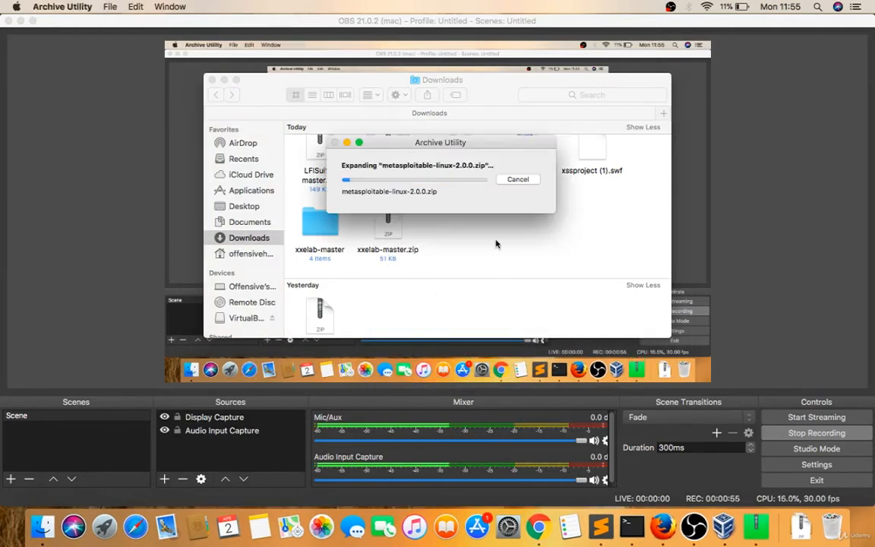
mouse_move(538, 525)
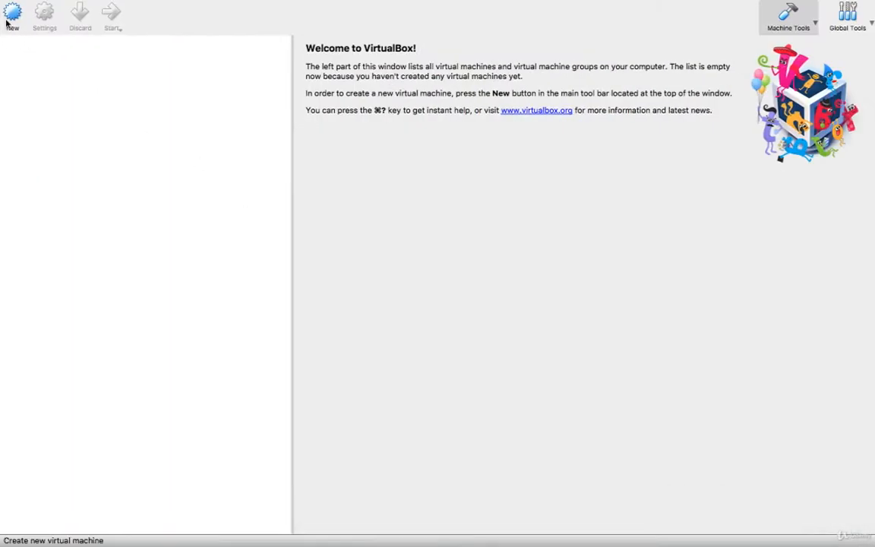
Create VirtualBox machine 'Lab', Linux Ubuntu (64-bit), using an existing virtual hard disk.
click(12, 13)
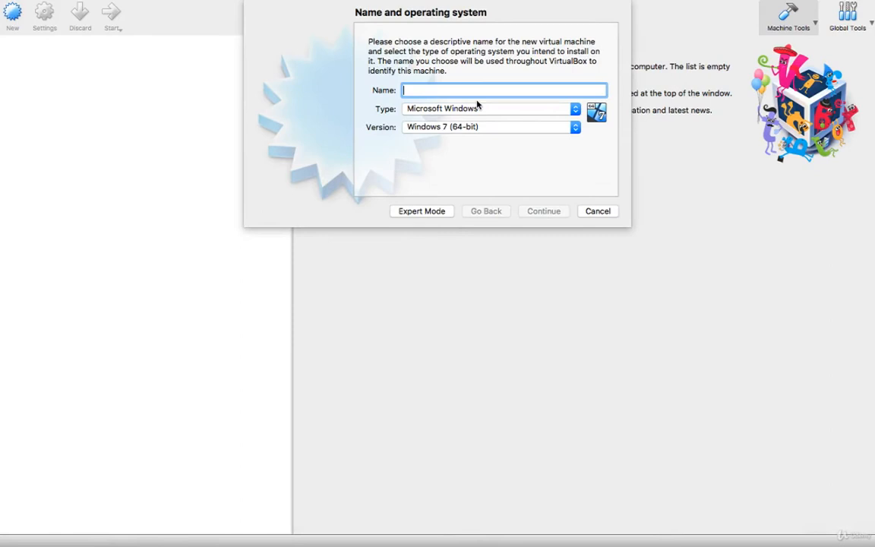
text(Lab)
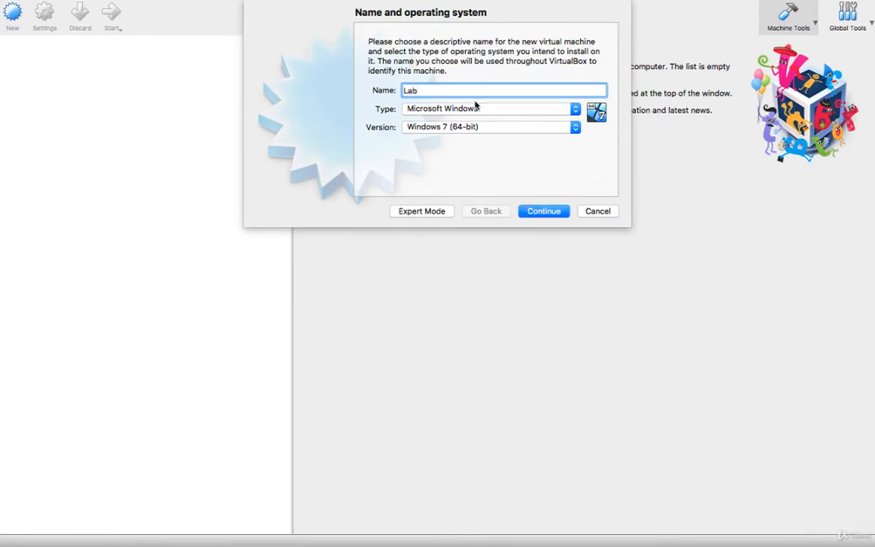
click(488, 108)
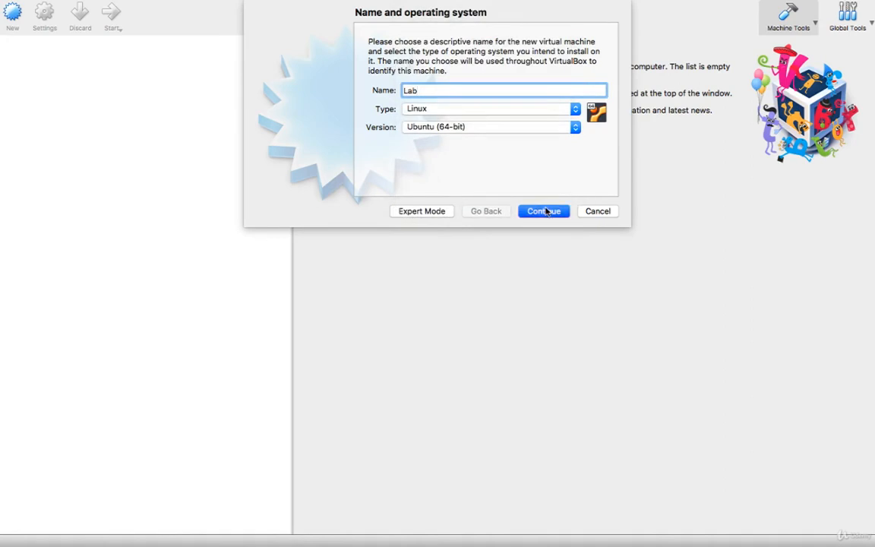
click(543, 211)
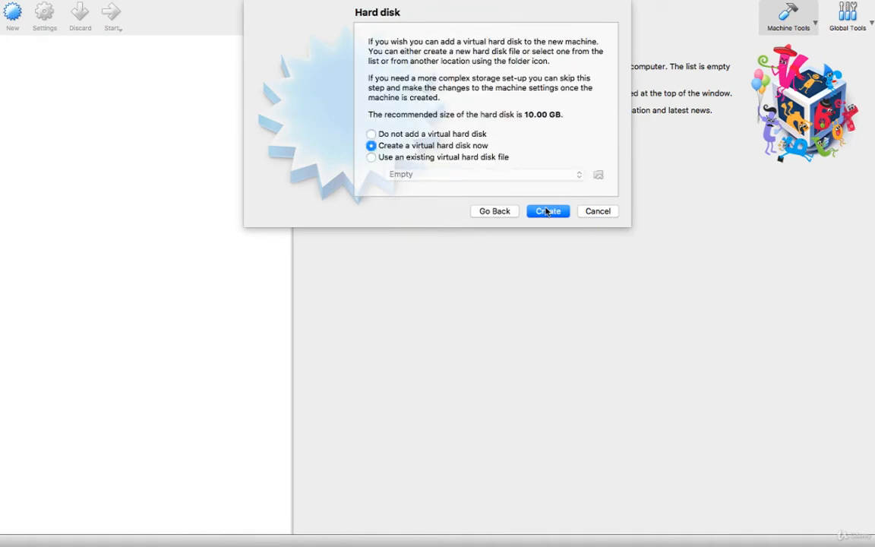
mouse_move(491, 164)
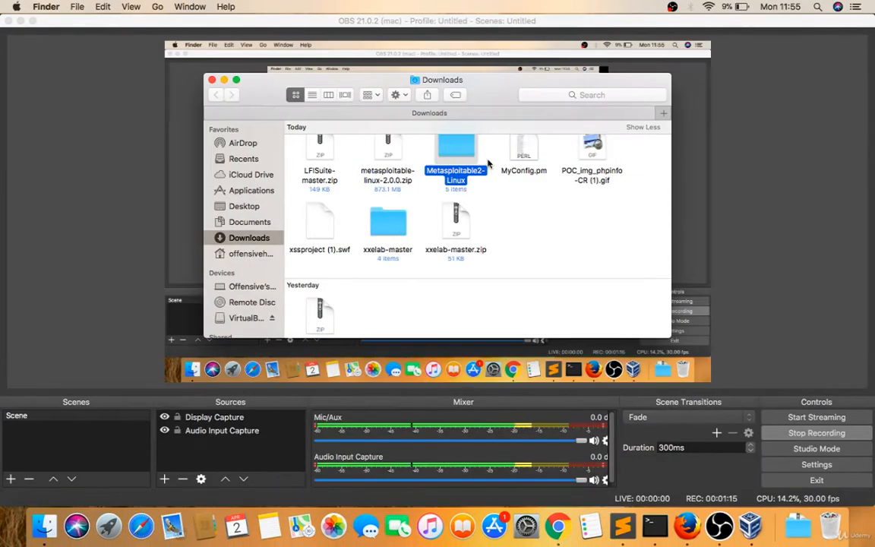
double_click(455, 148)
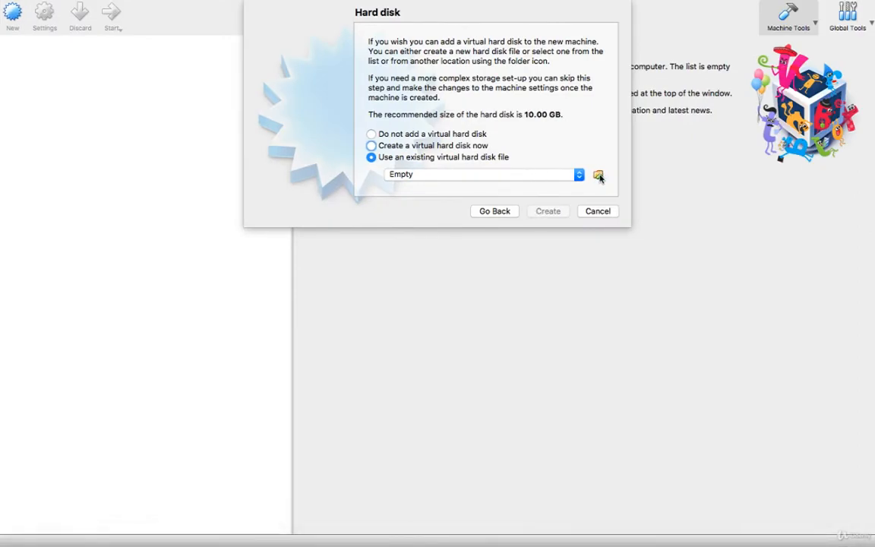
Choose the disk from Downloads/Metasploitable2-Linux and finish creating the Lab VM.
click(598, 175)
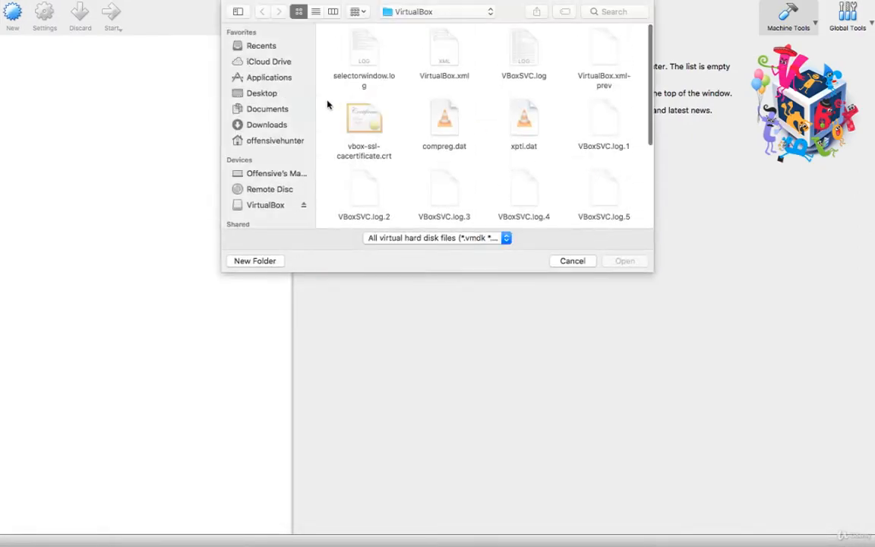
click(266, 125)
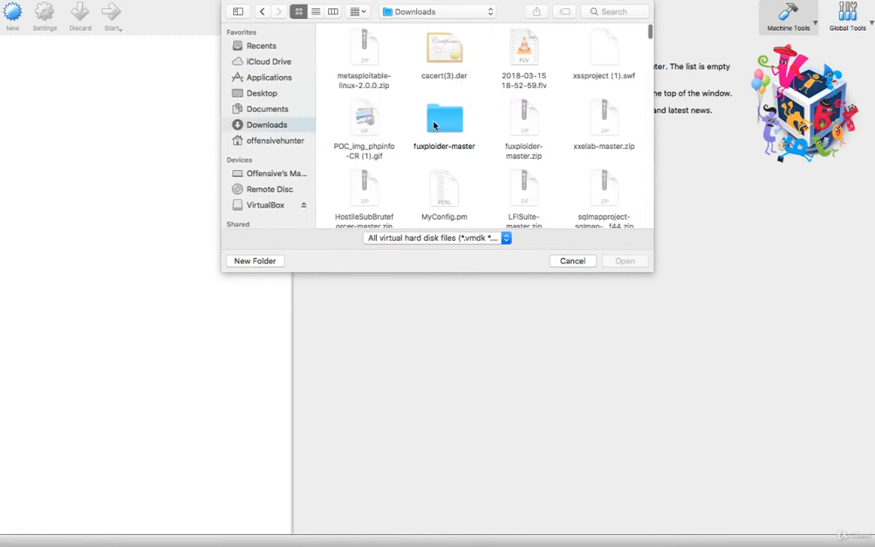
scroll(down, 3)
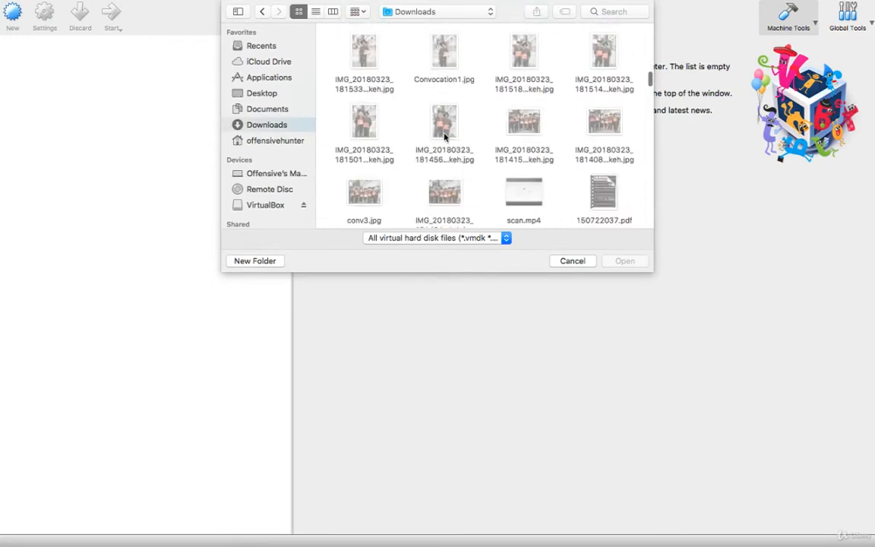
scroll(up, 3)
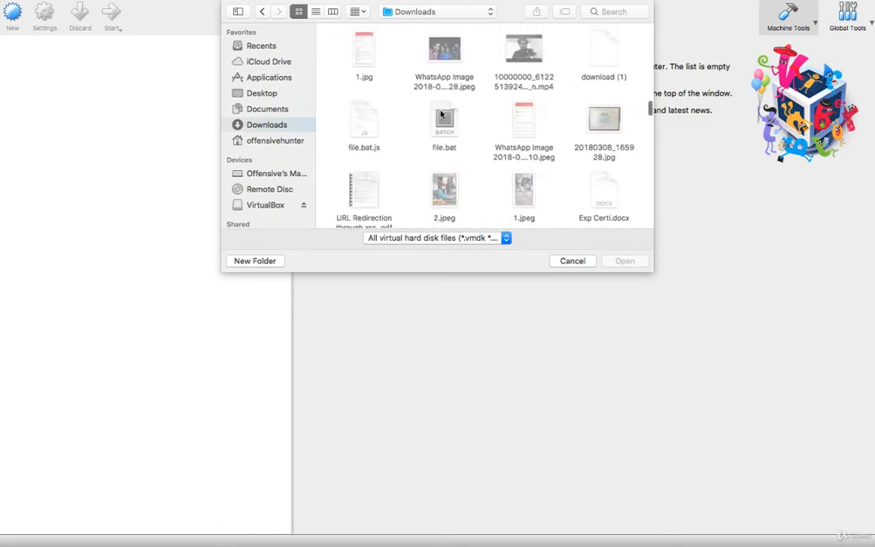
scroll(down, 3)
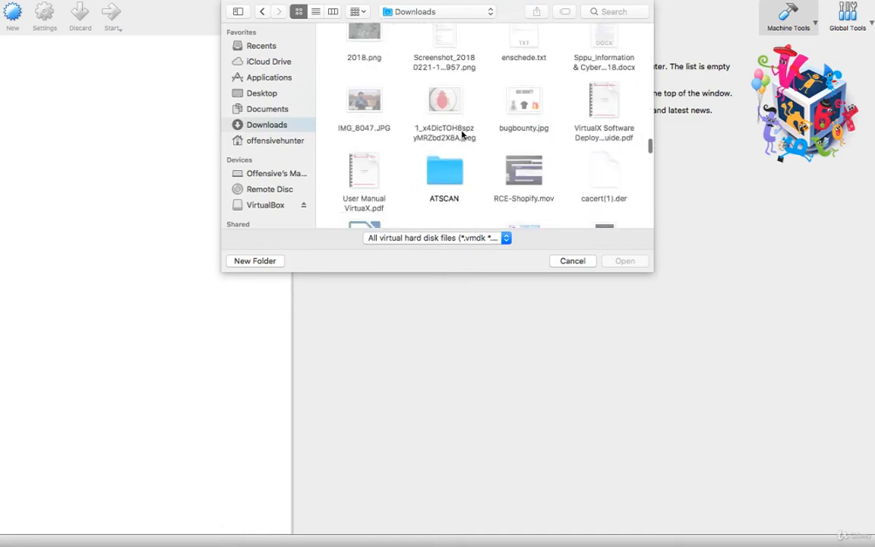
click(364, 181)
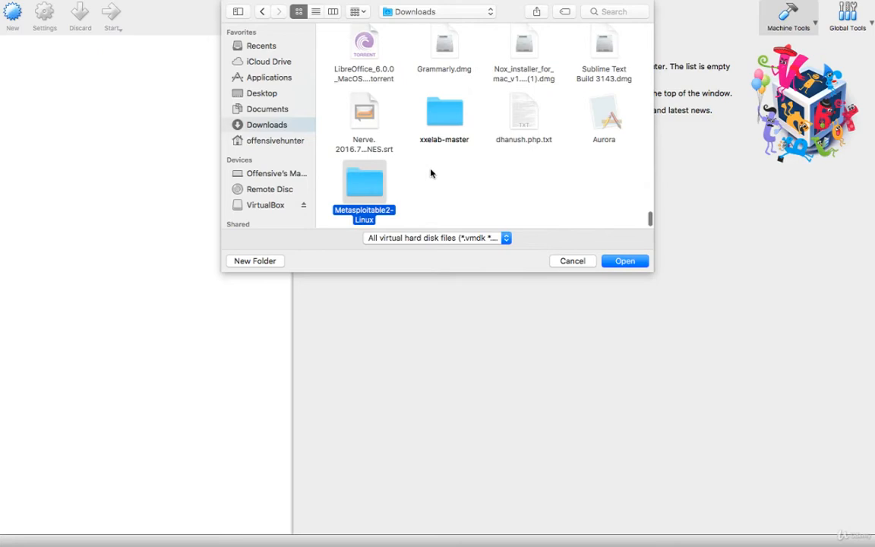
double_click(364, 185)
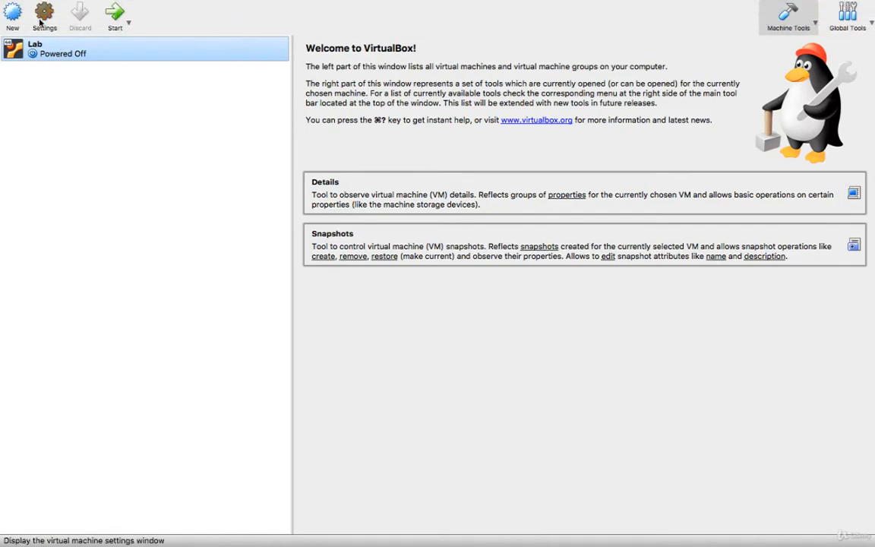
Bridge Lab's network adapter to en0: Wi-Fi, then start and show the machine.
click(44, 15)
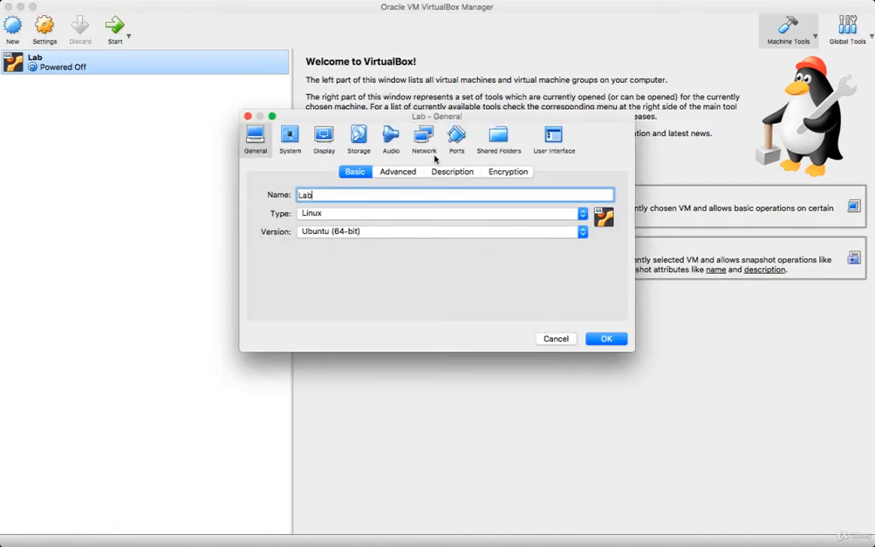
click(424, 137)
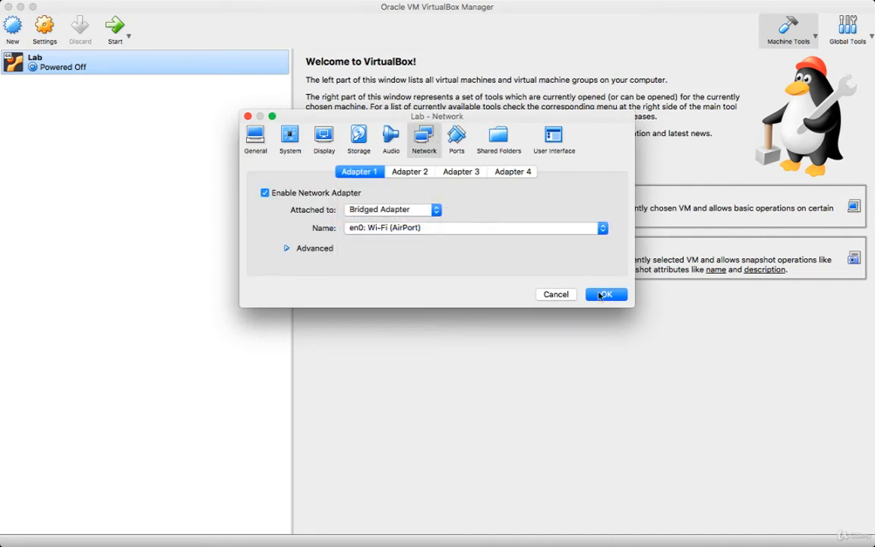
click(606, 294)
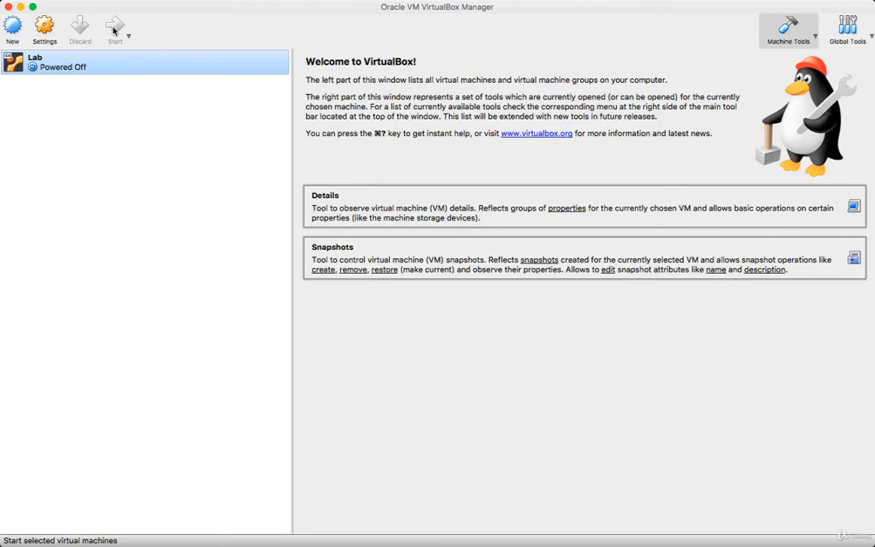
click(114, 28)
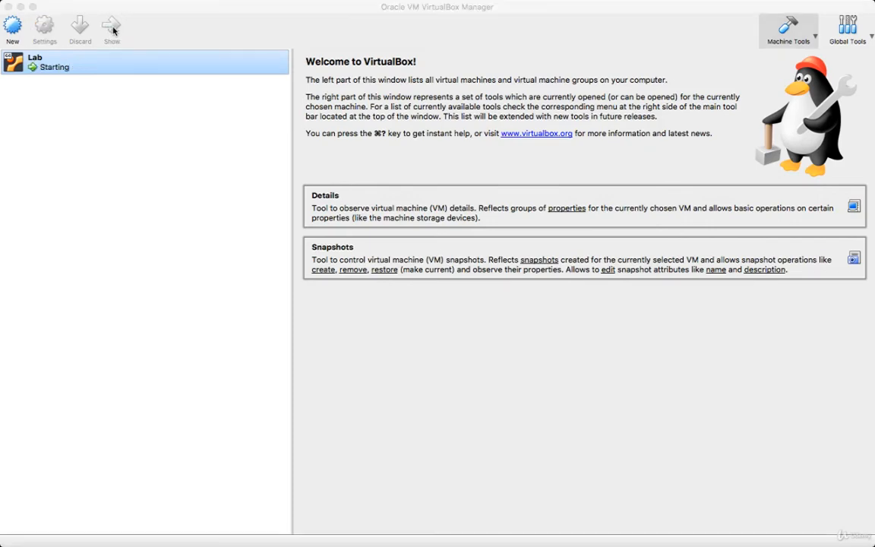
click(112, 28)
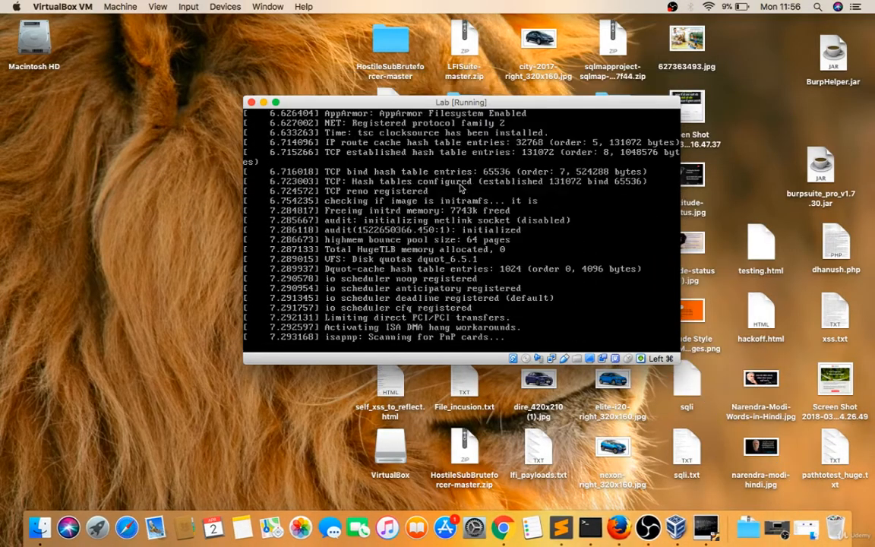
Decline full screen, nudge the VM window left, and wait for the login prompt.
click(276, 102)
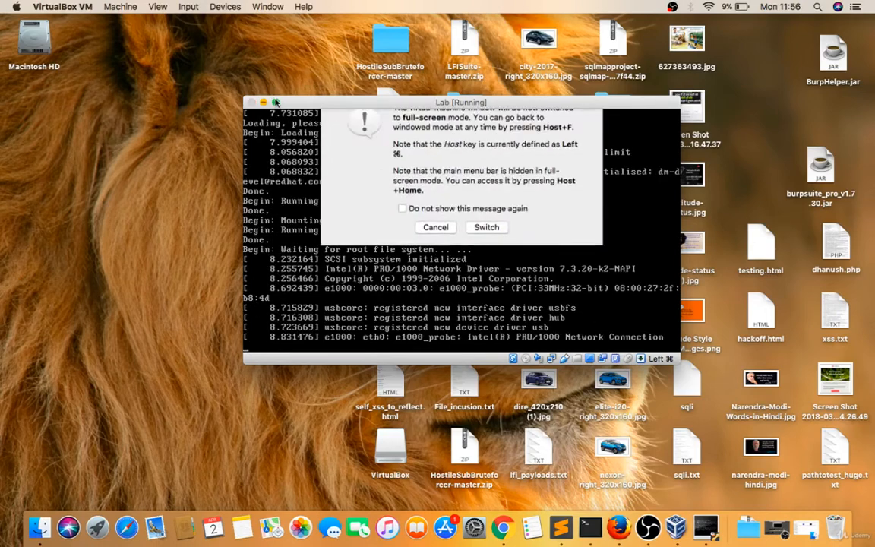
click(487, 227)
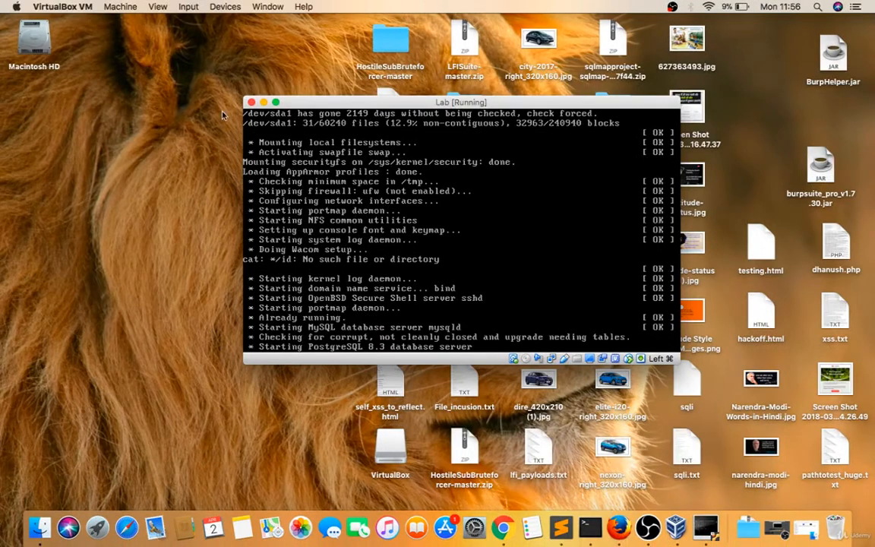
drag(461, 102, 431, 102)
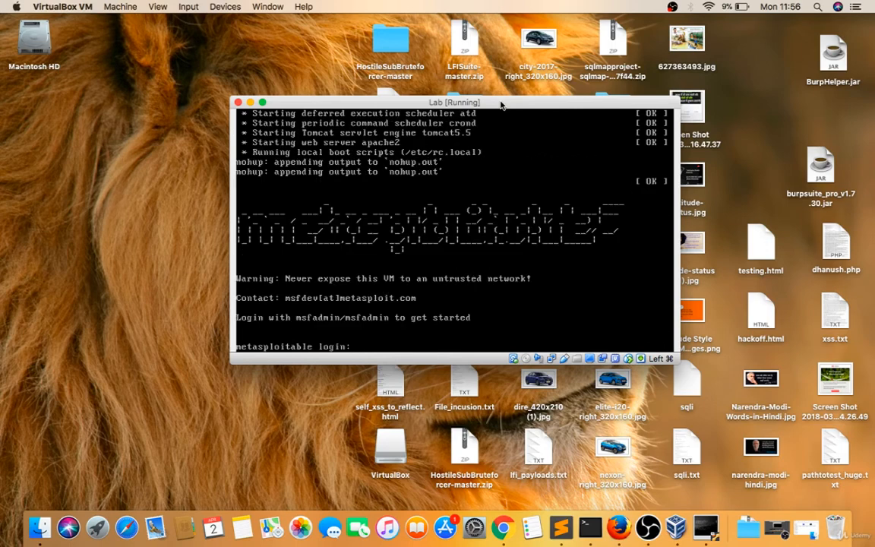
Log in to Metasploitable as msfadmin and run ifconfig.
text(msfadmin)
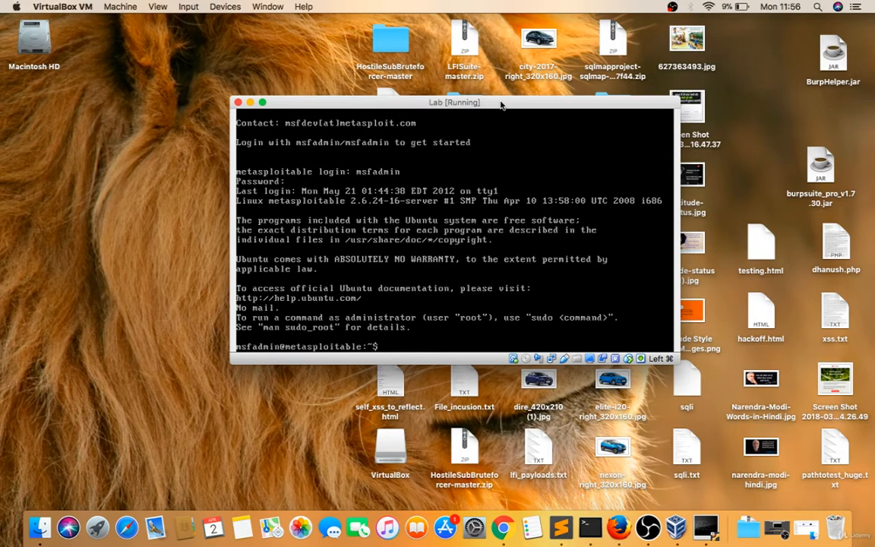
text(ifconfig)
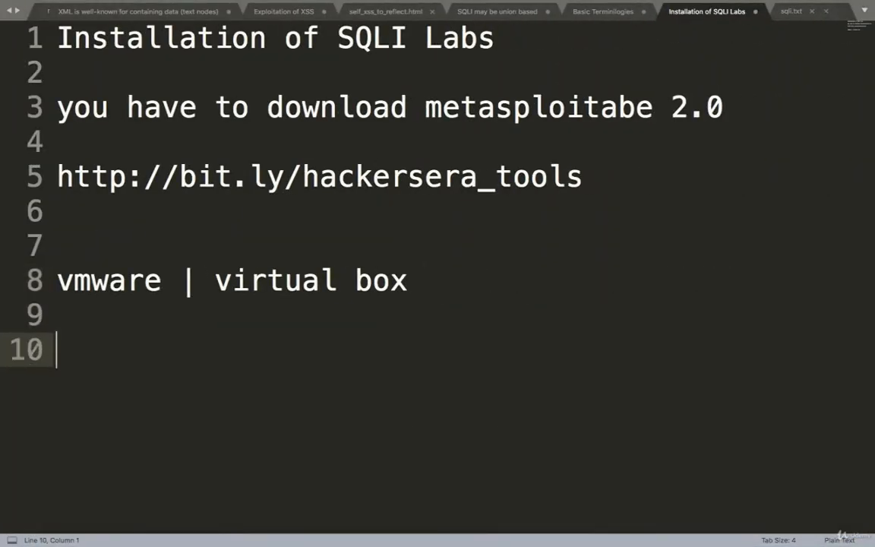
Note 'ip - 192.168.1.110' and 'setup sqli libas there', then select the IP address.
text(ip - 19)
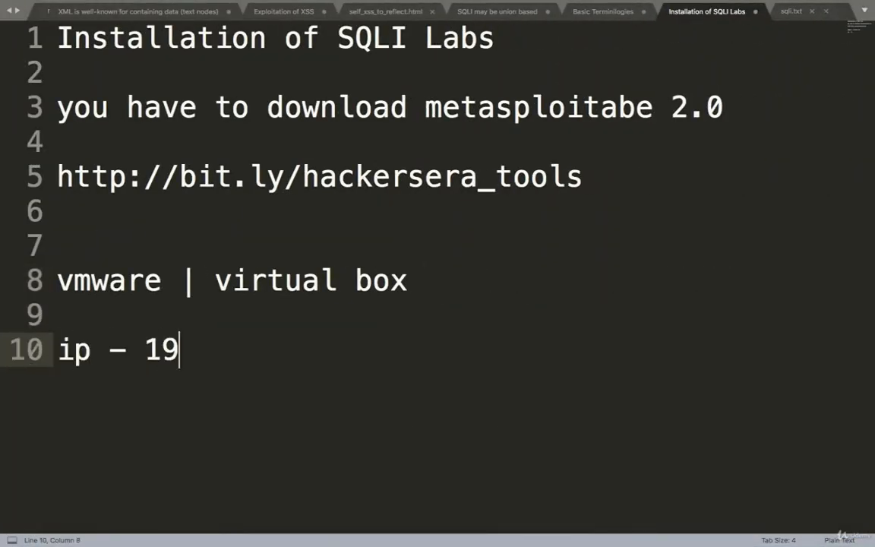
text(2.168.0)
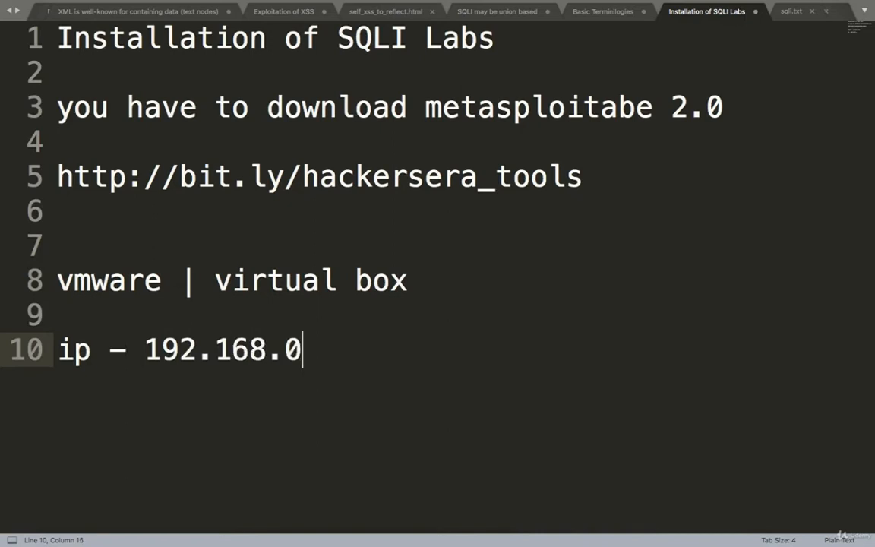
text(.1.110)
text(set)
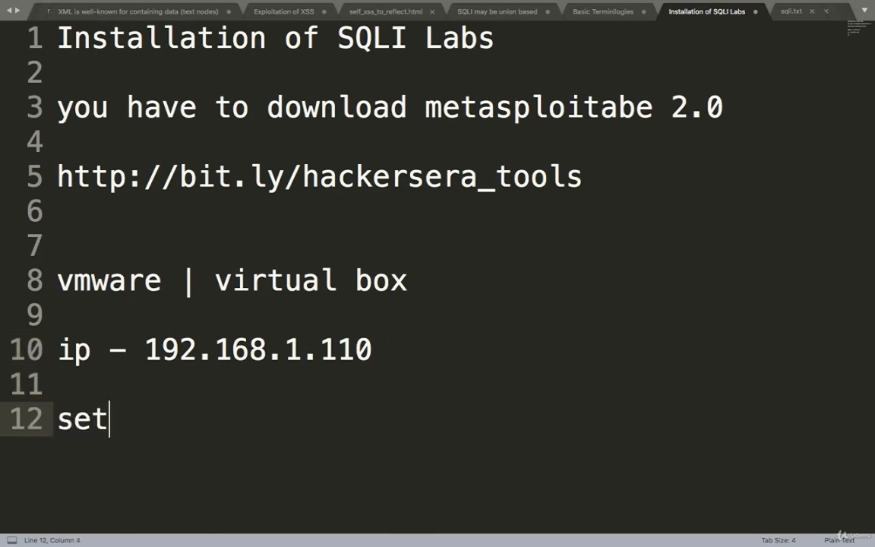
text(up sqli libas there)
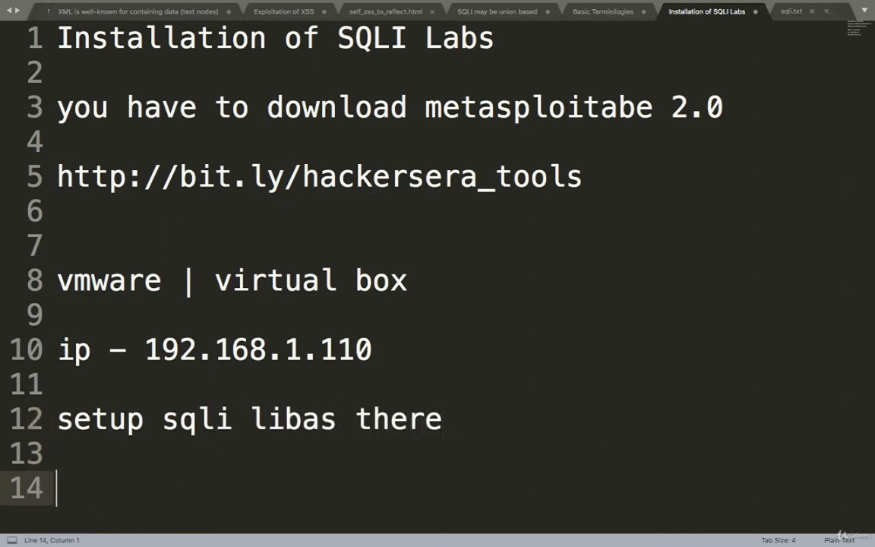
drag(373, 349, 160, 350)
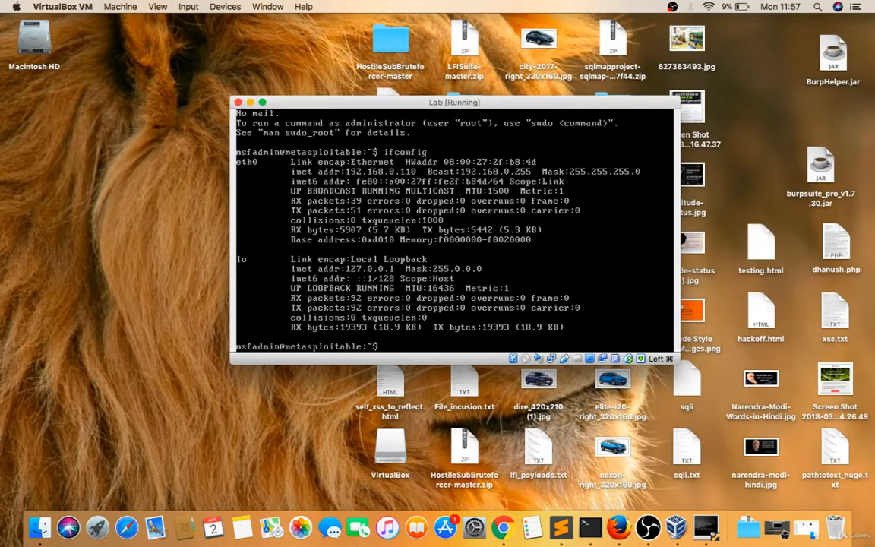
mouse_move(618, 526)
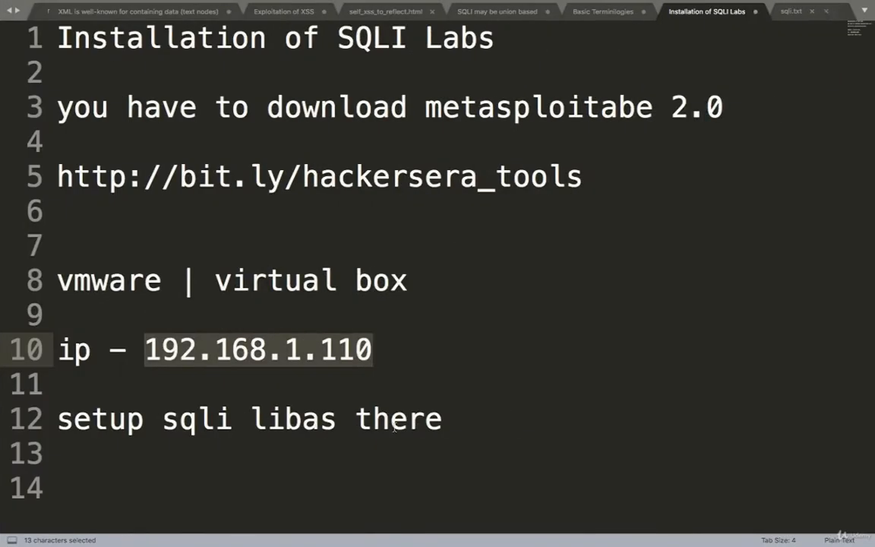
Correct 'libas' to 'labs' and add 'cd /var/www/' to the notes.
click(301, 418)
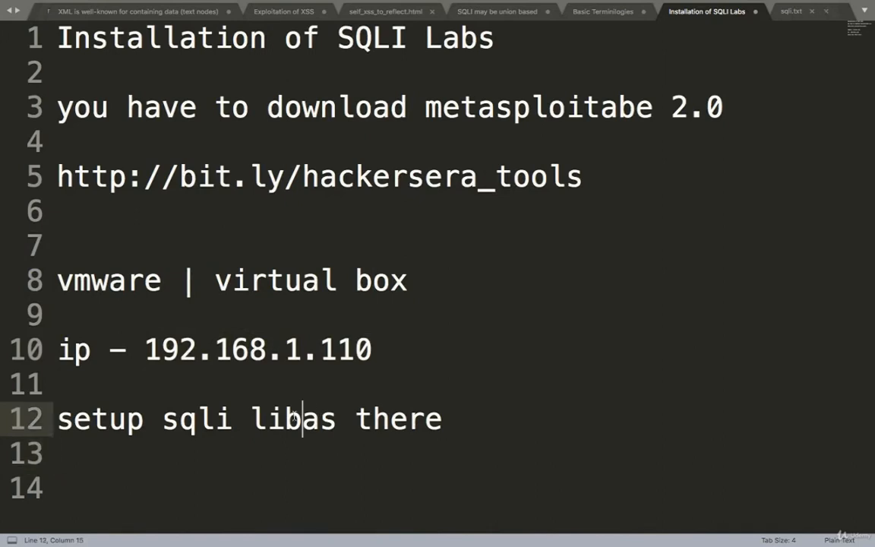
key(Backspace)
text(a)
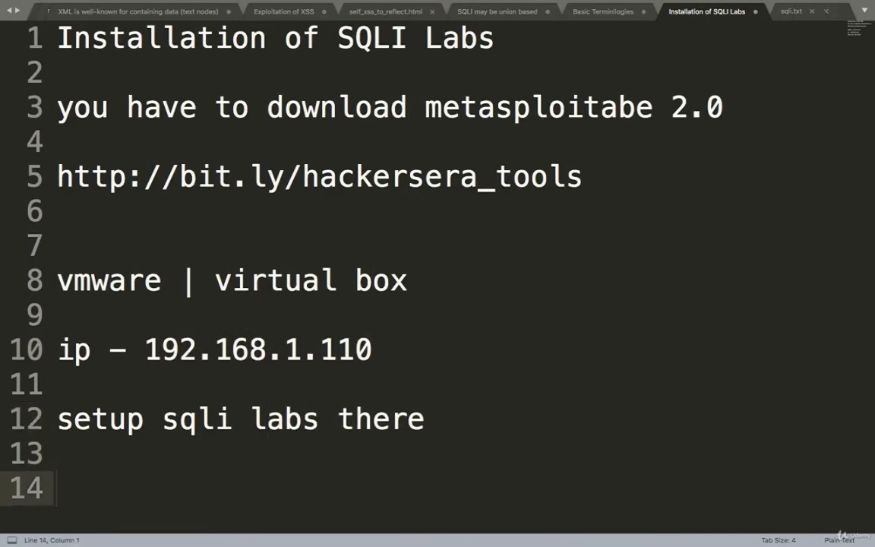
text(cd)
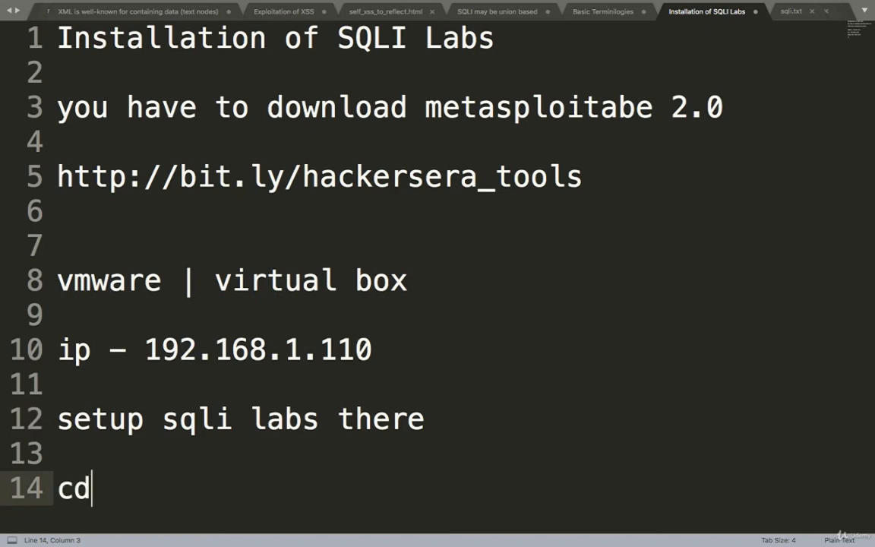
text(/var/ww)
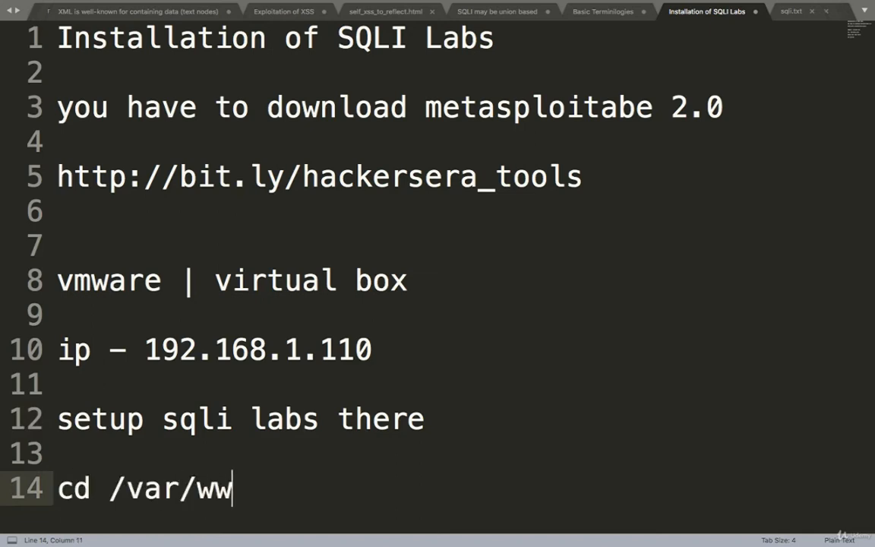
text(w/)
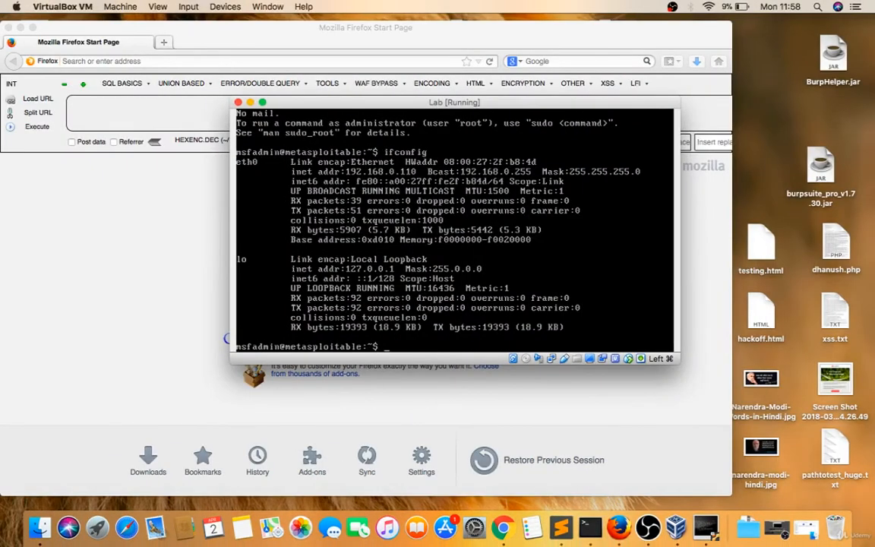
In the VM shell, change to /var/www and run sudo -s with the password.
text(cd .)
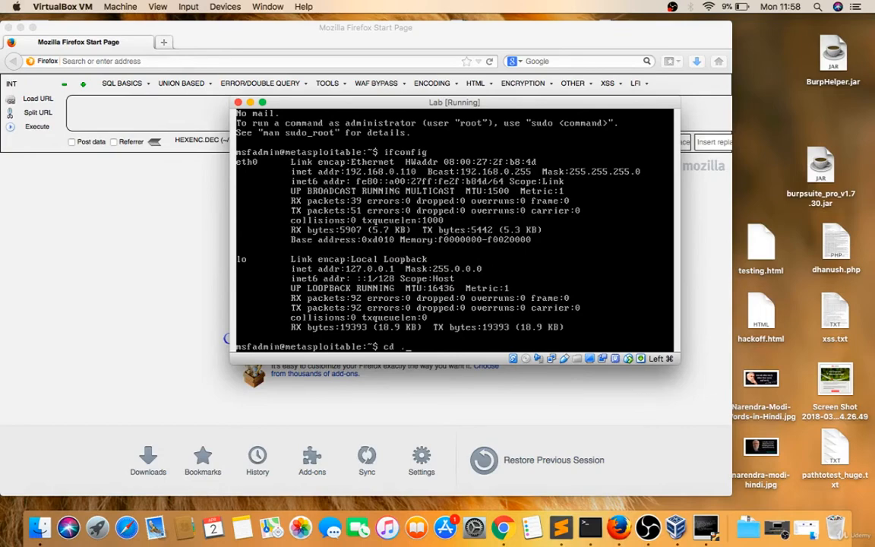
text(/var/ww)
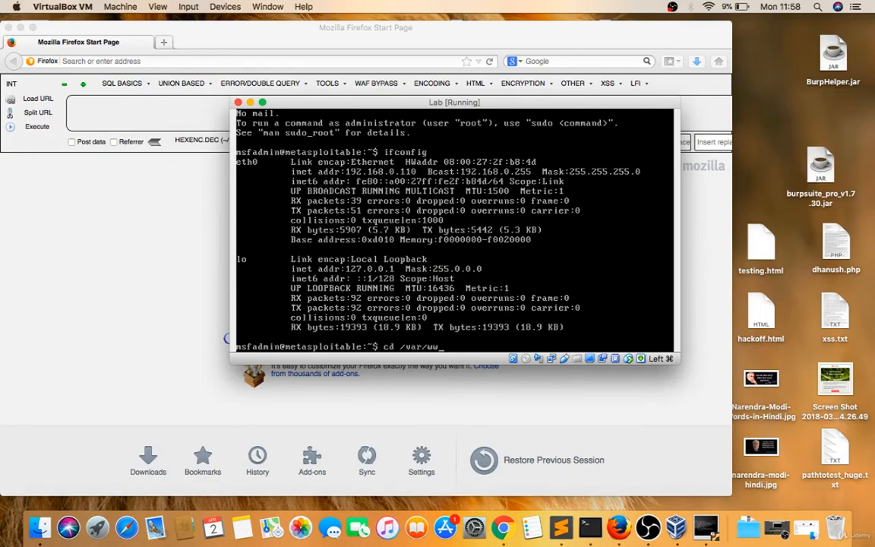
key(Return)
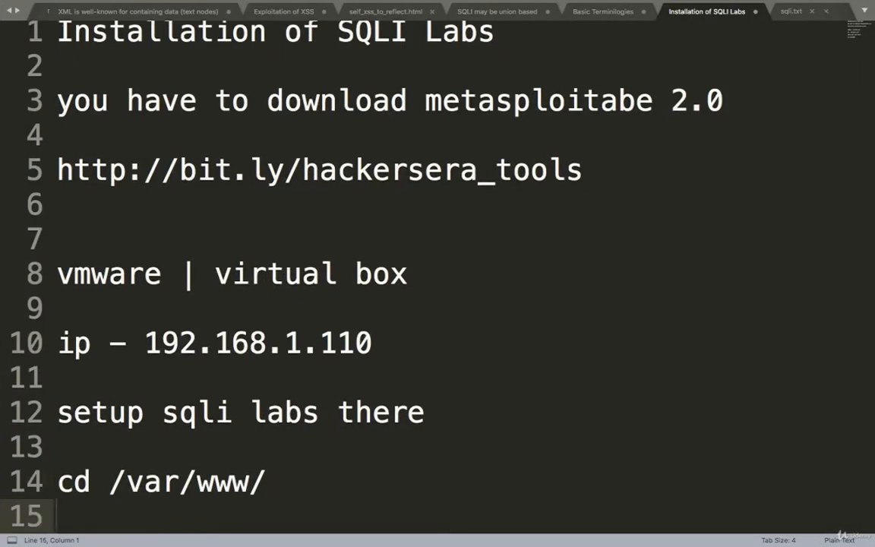
text(sudo -s)
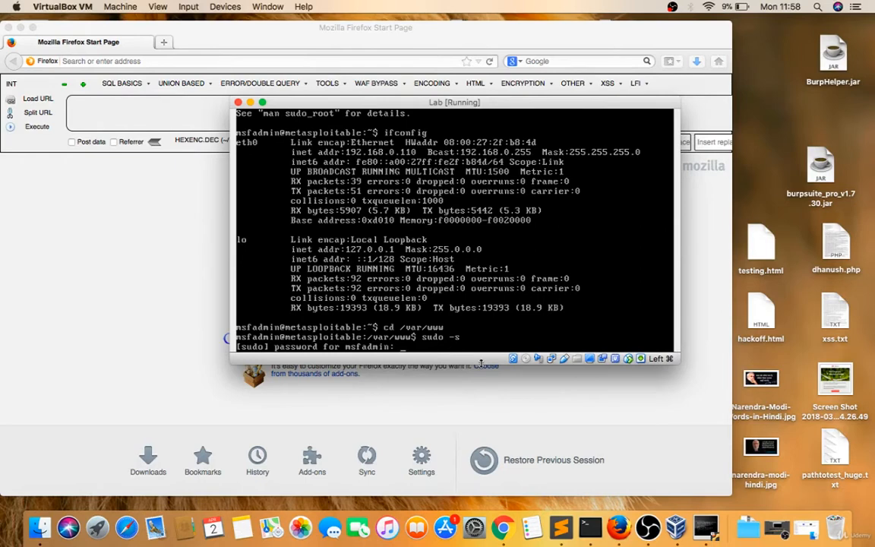
key(Return)
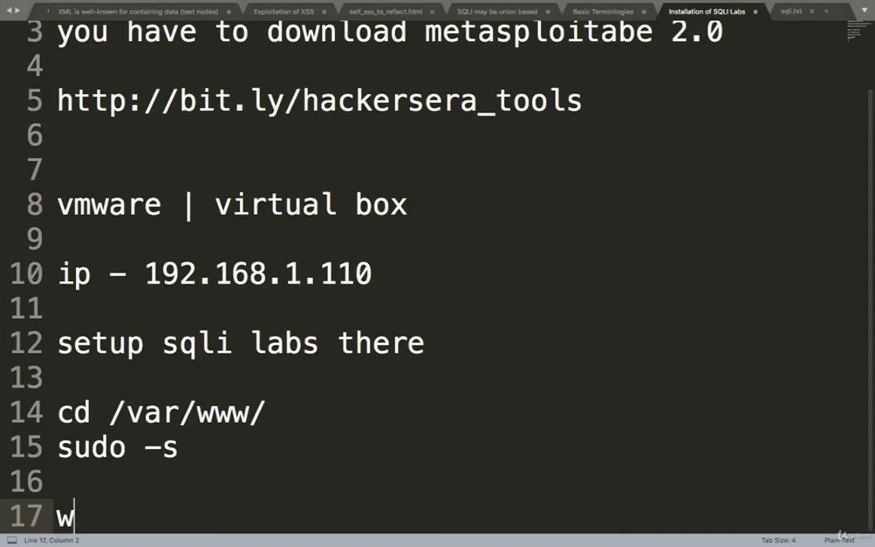
text(get htt)
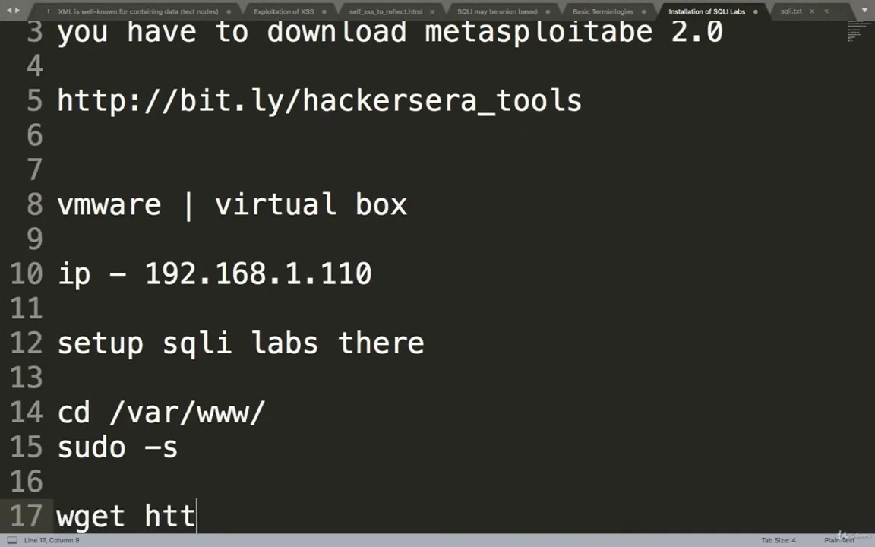
text(p://hack)
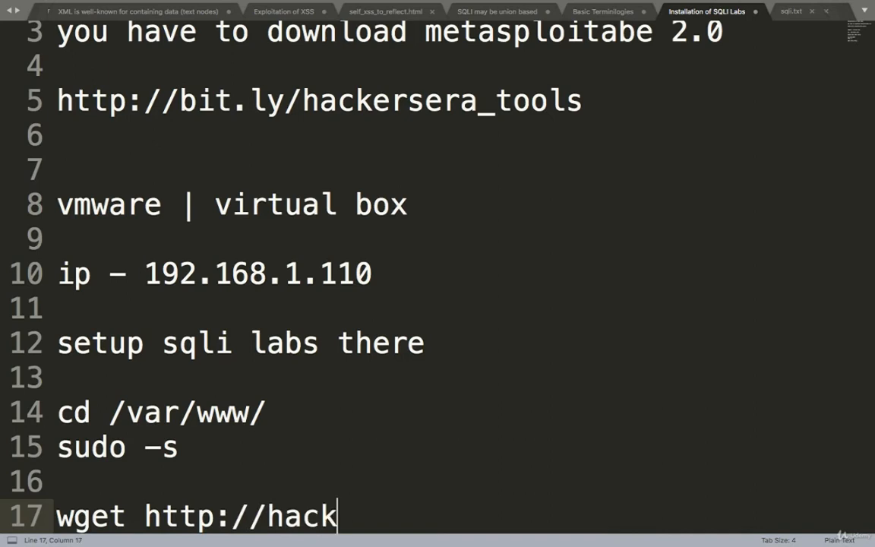
text(erse)
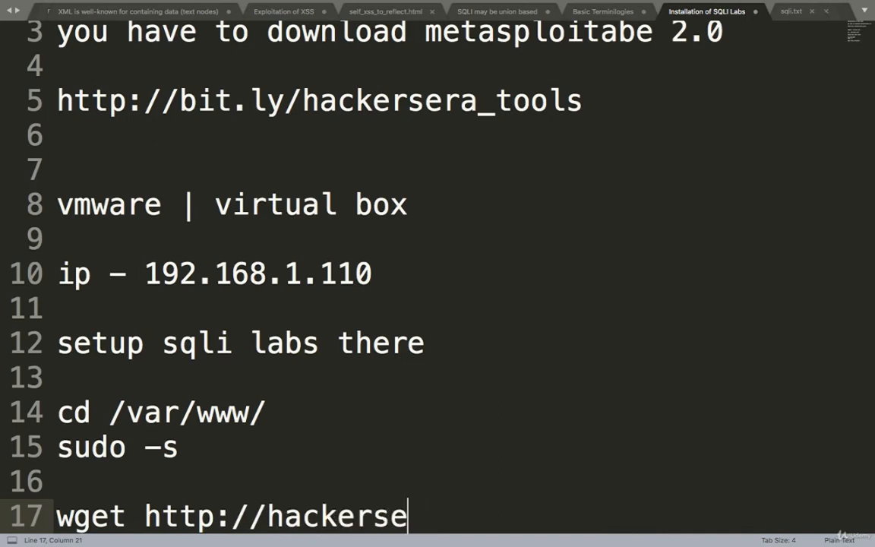
text(ra.com/s)
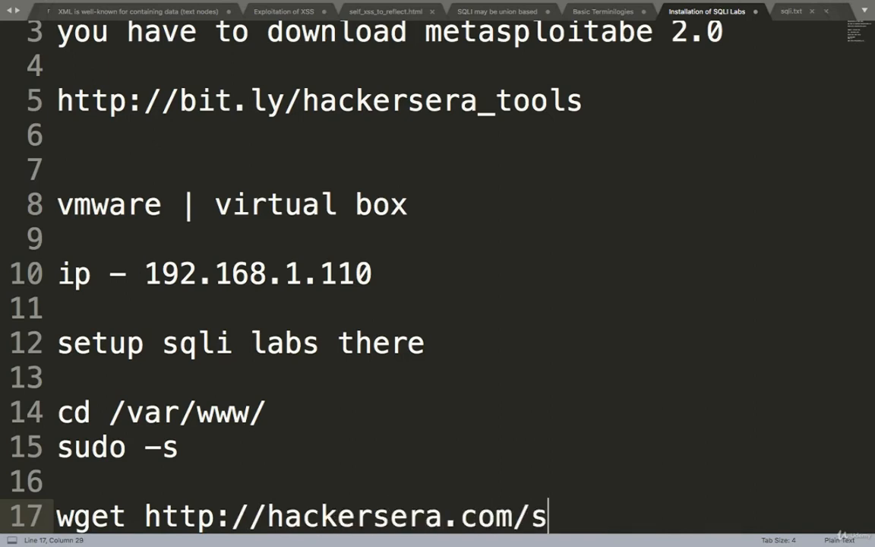
text(qli-lasb)
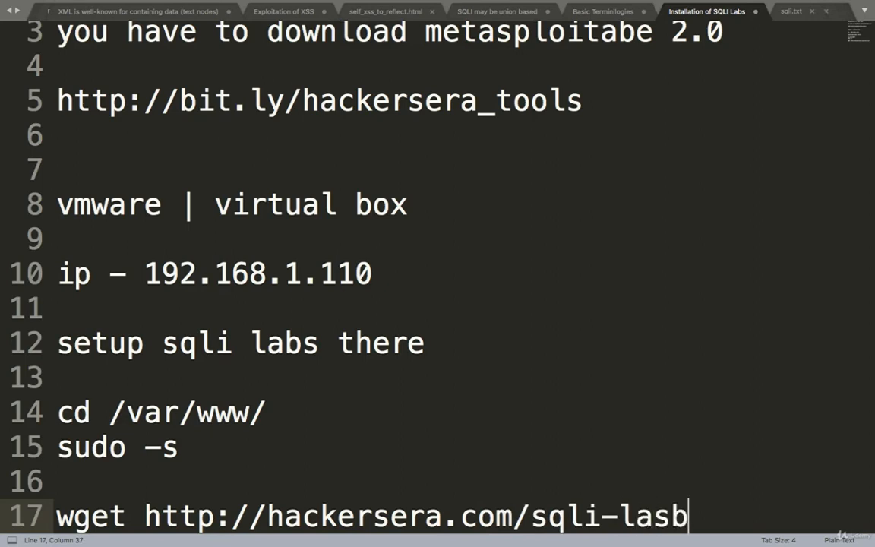
text(s-)
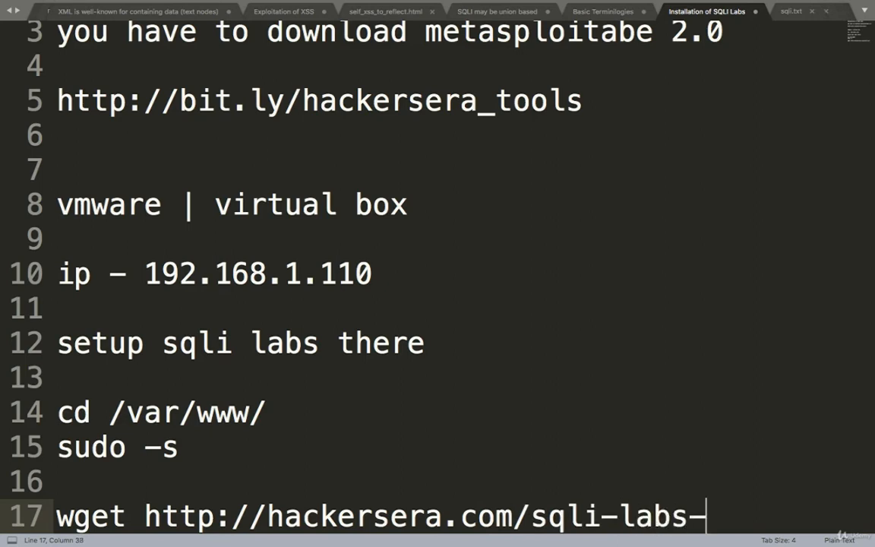
text(master)
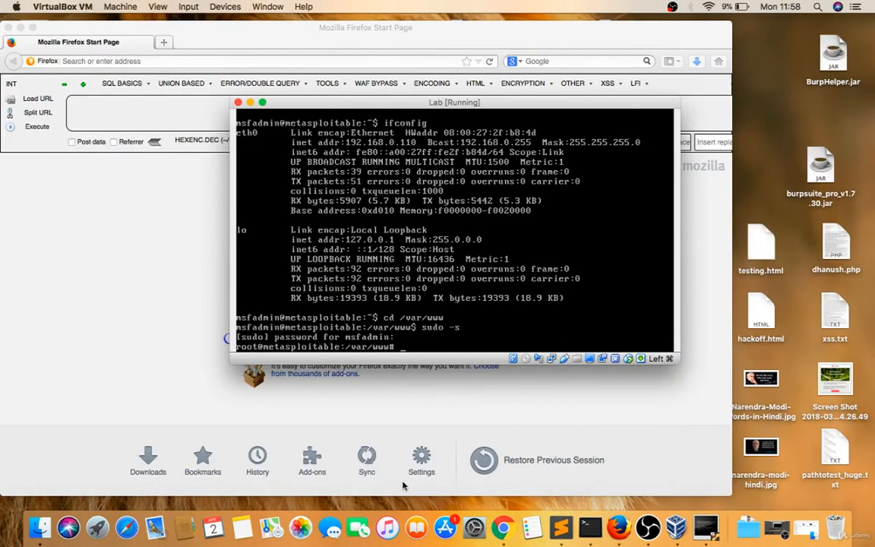
Record the wget sqli-labs-master command in the notes and begin entering unzip.
text(wget http://hackersera.com)
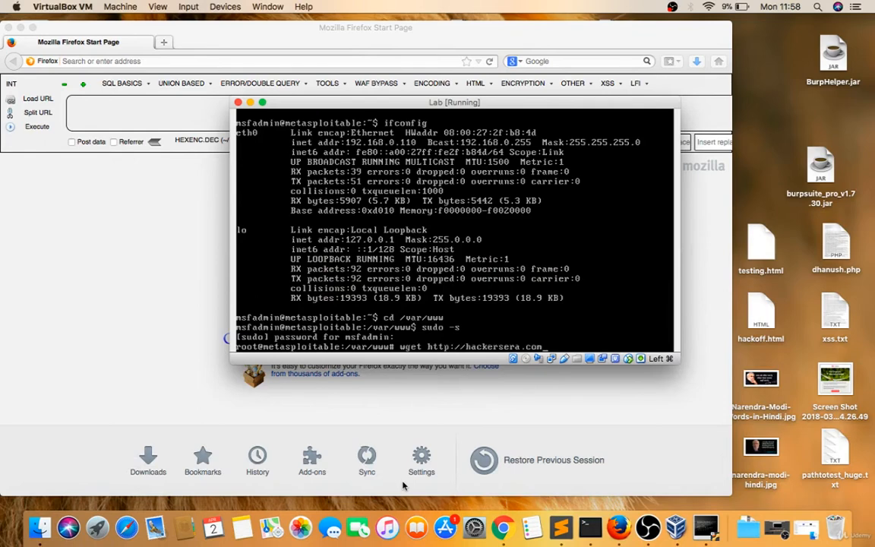
text(/sqli-lab)
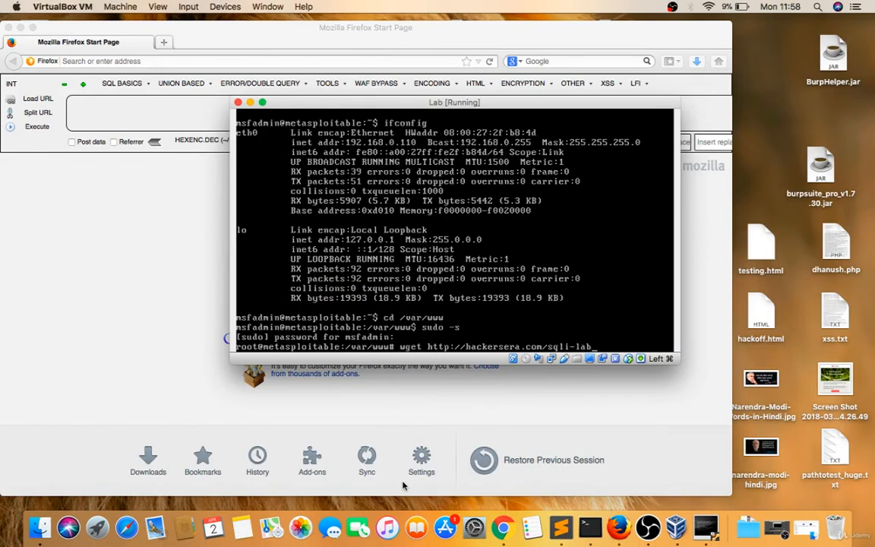
text(-master.zip)
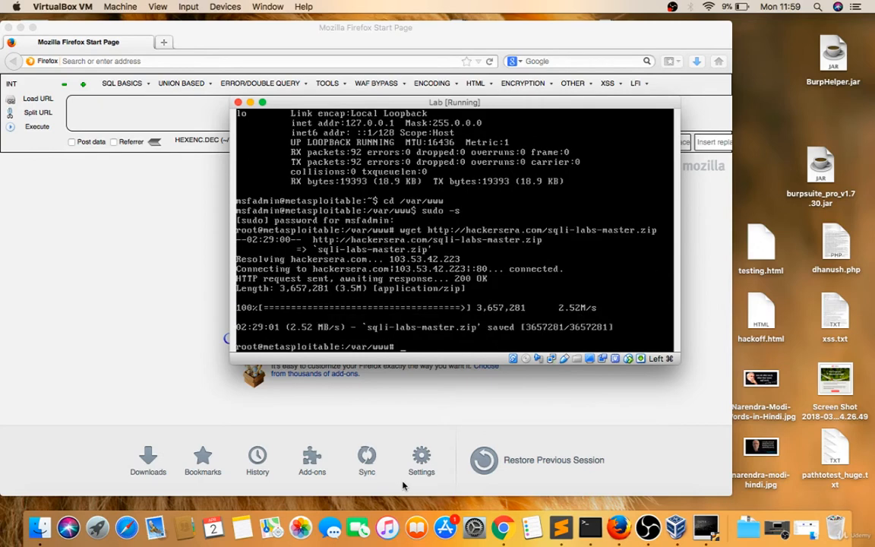
text(unzip)
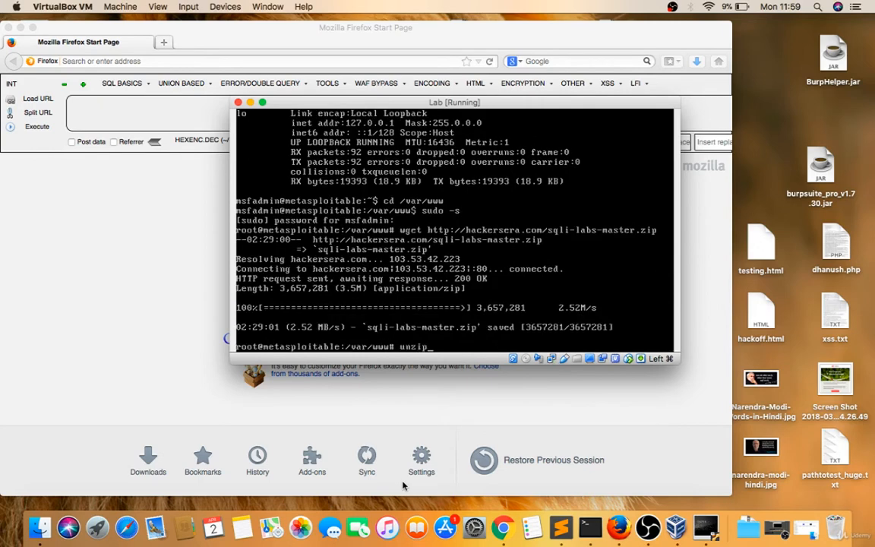
key(Return)
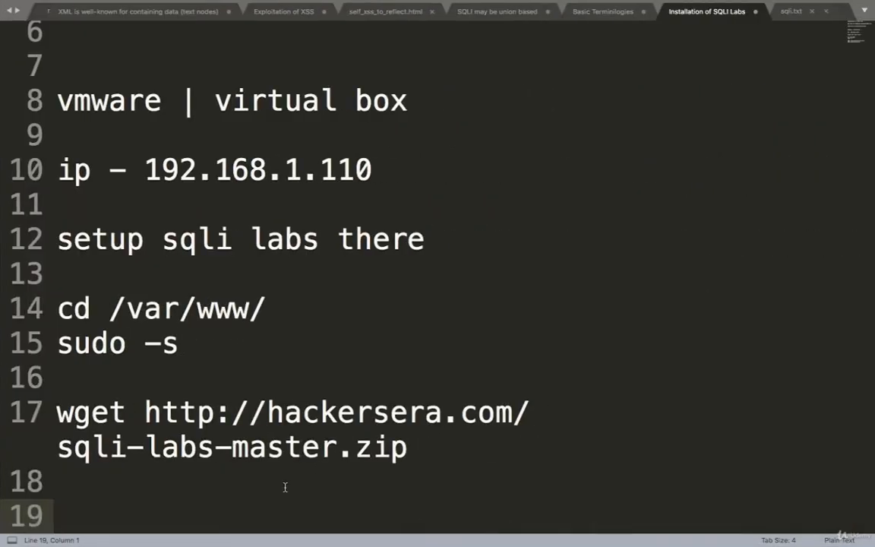
Add the line 'unzip sqli-labs-master.zip' to the notes below the wget command.
text(unzip sq)
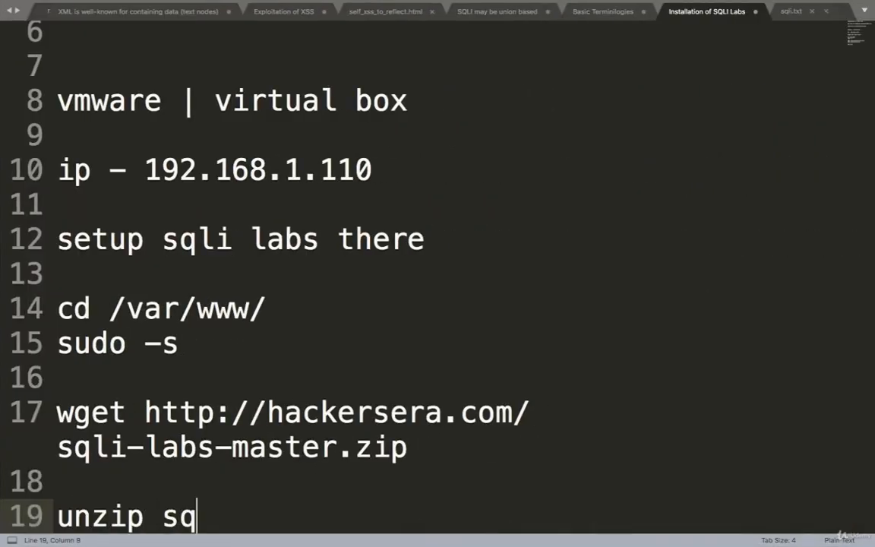
text(li-labs)
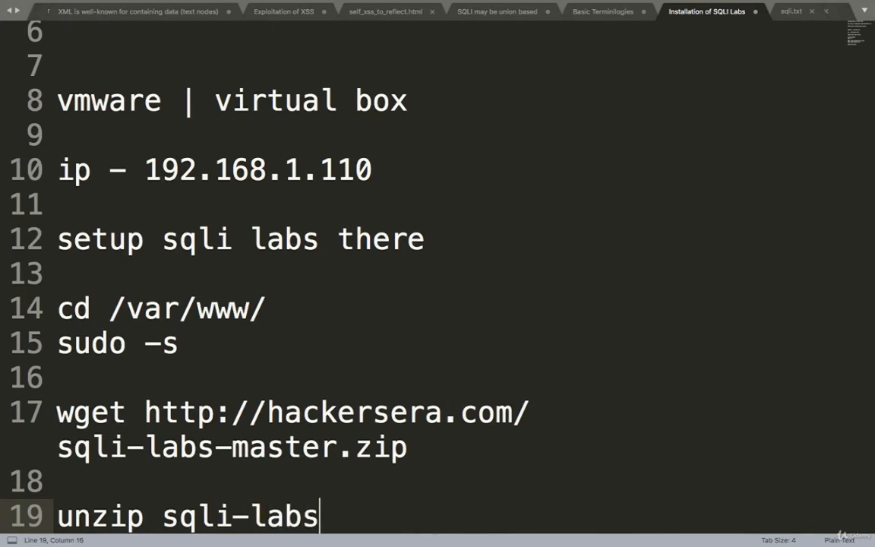
text(-master.z)
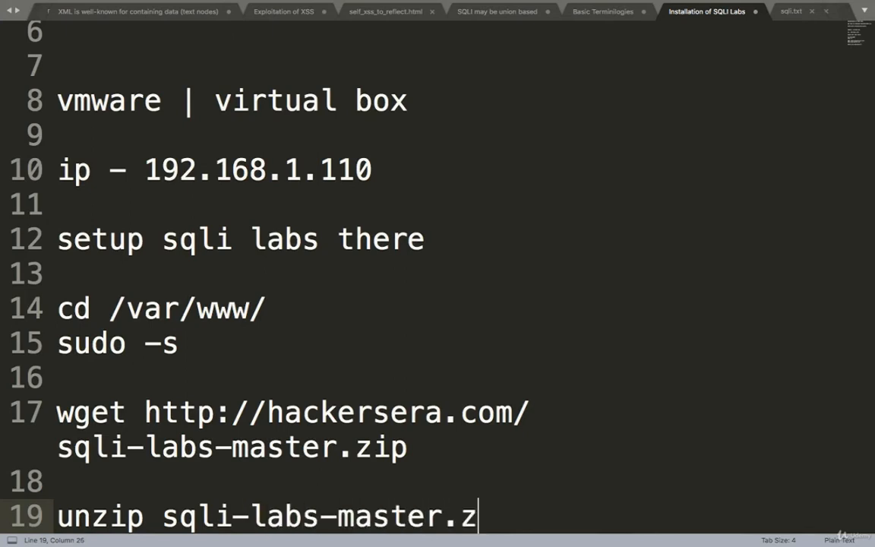
text(ip)
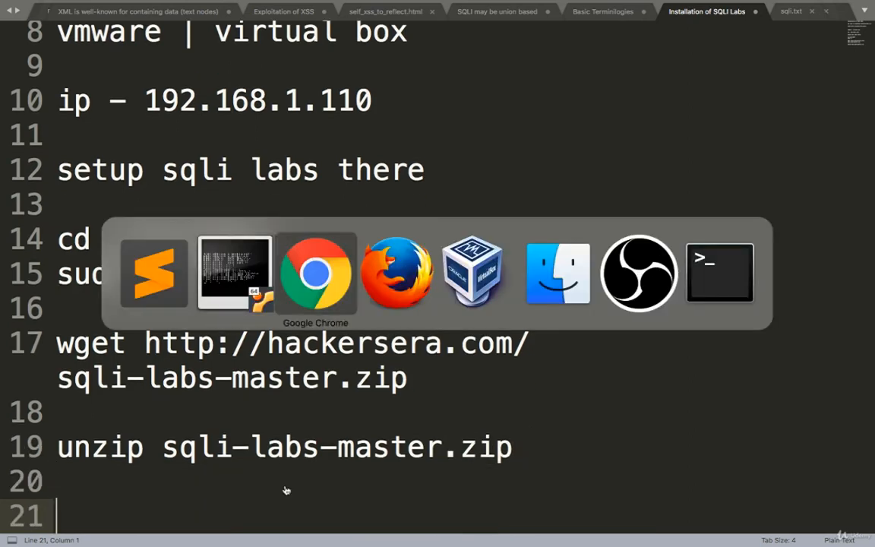
Load 192.168.0.110/sqli-labs-master/Less-1/?id=1 in Chrome to reach SQLI DUMB SERIES-1.
click(315, 274)
text(192.168.0.110/sqli)
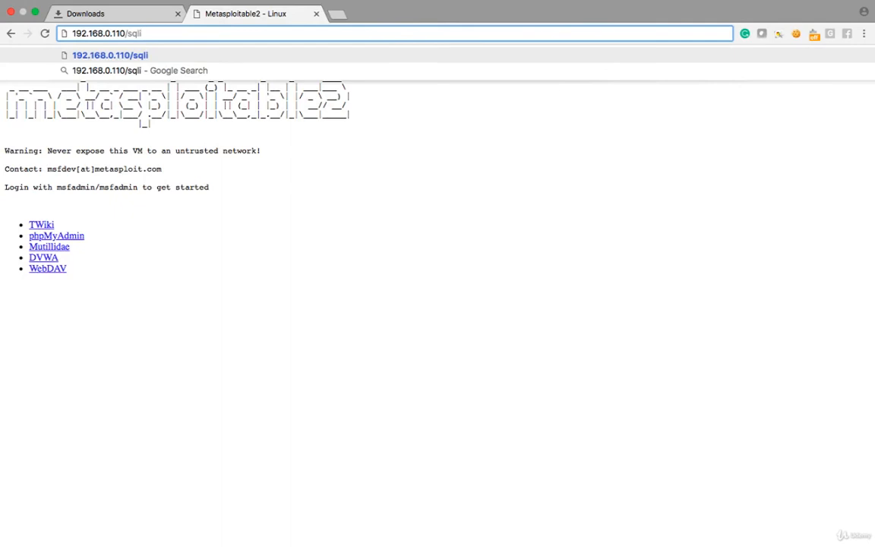
text(-labs-master/Less-1/?id=1)
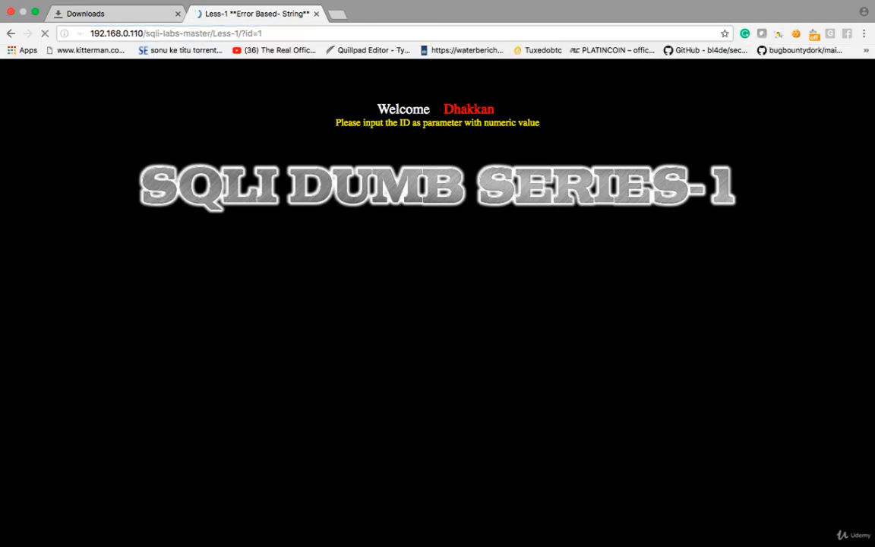
key(Return)
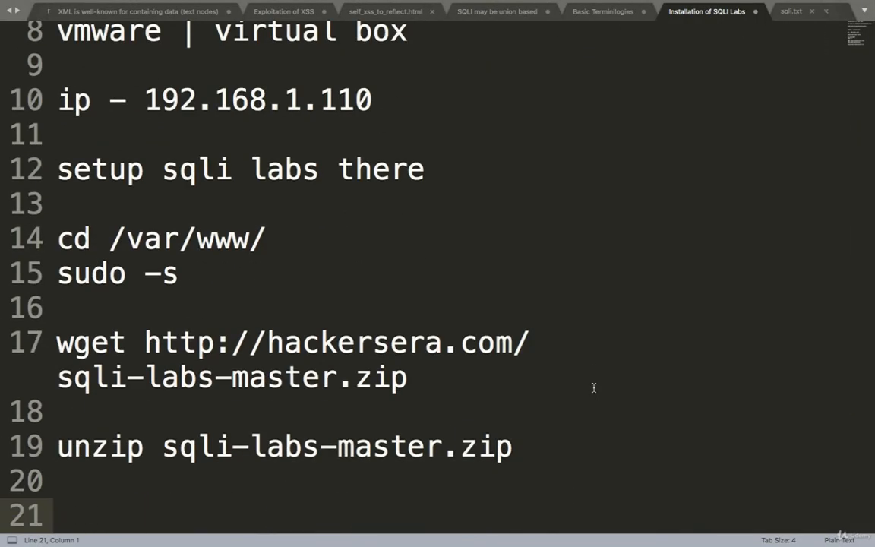
mouse_move(477, 397)
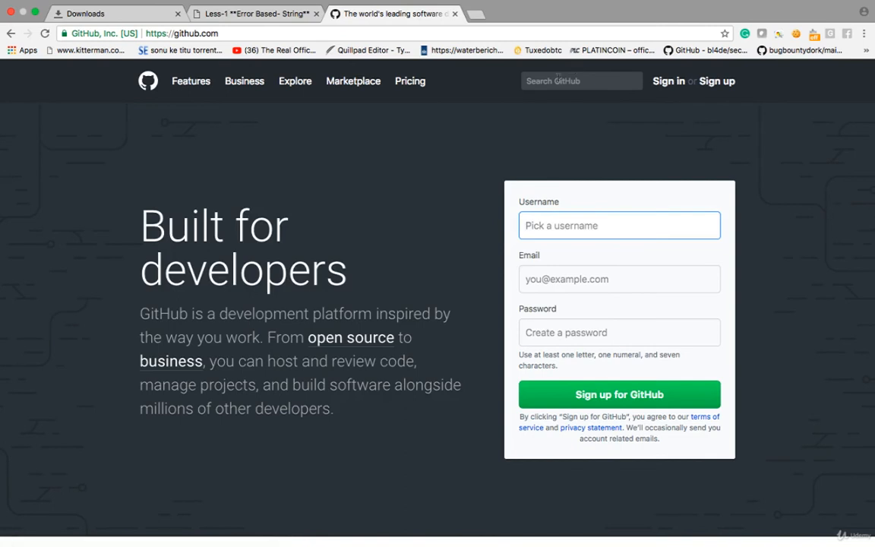
Search GitHub for sqli-labs, open Audi-1/sqli-labs, and scroll through its README.
text(sqli-labs)
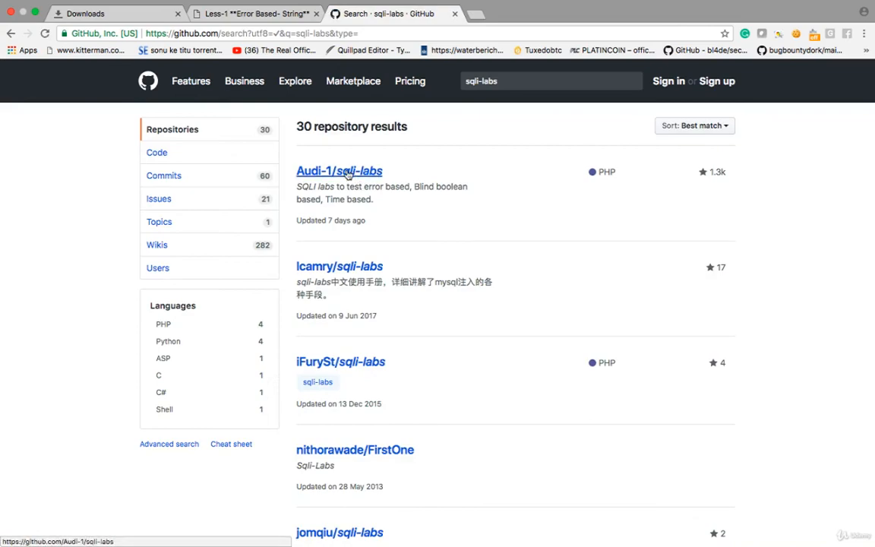
click(339, 171)
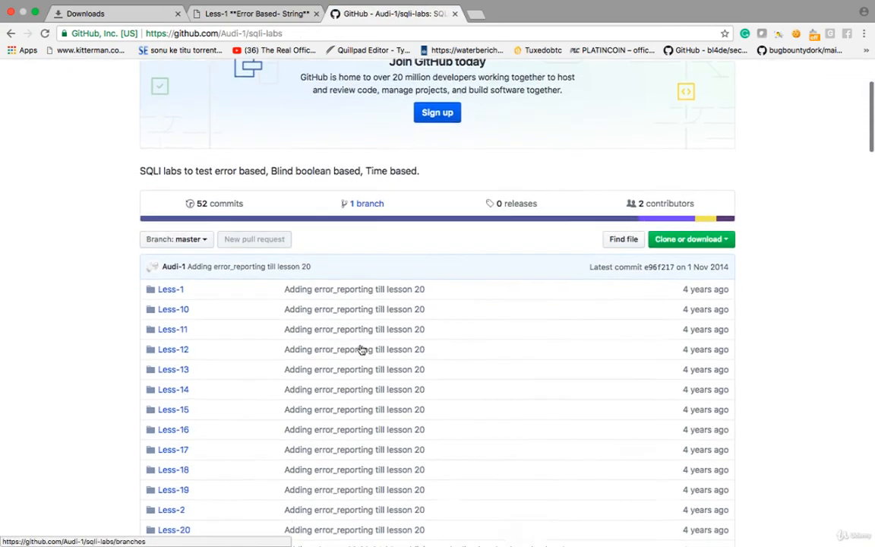
scroll(down, 3)
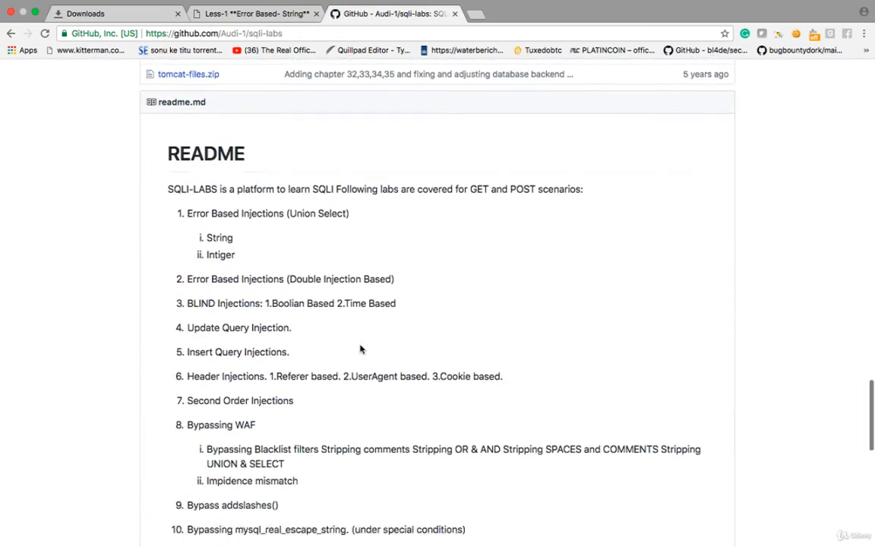
scroll(down, 3)
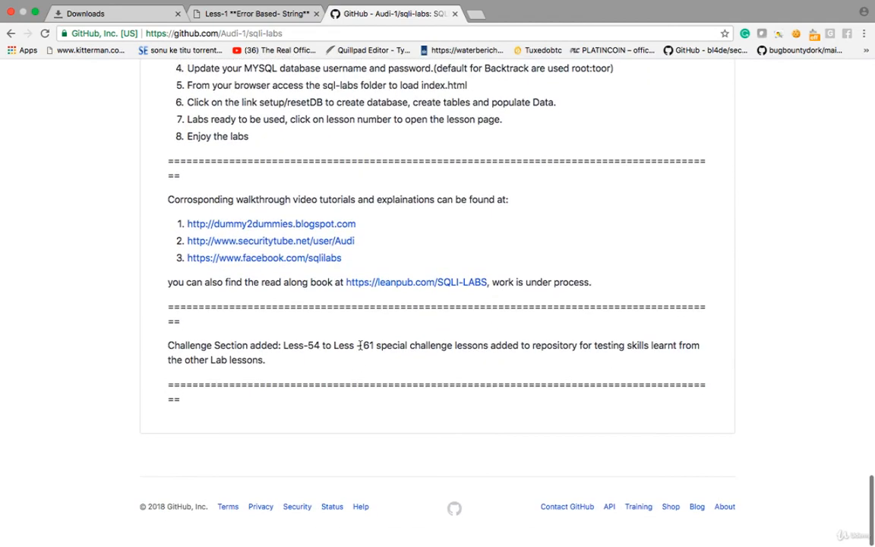
mouse_move(310, 258)
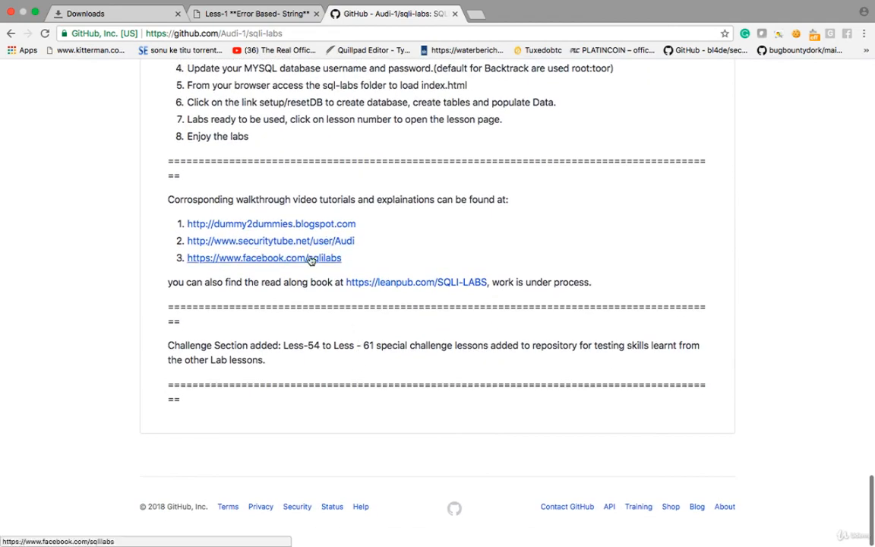
mouse_move(424, 256)
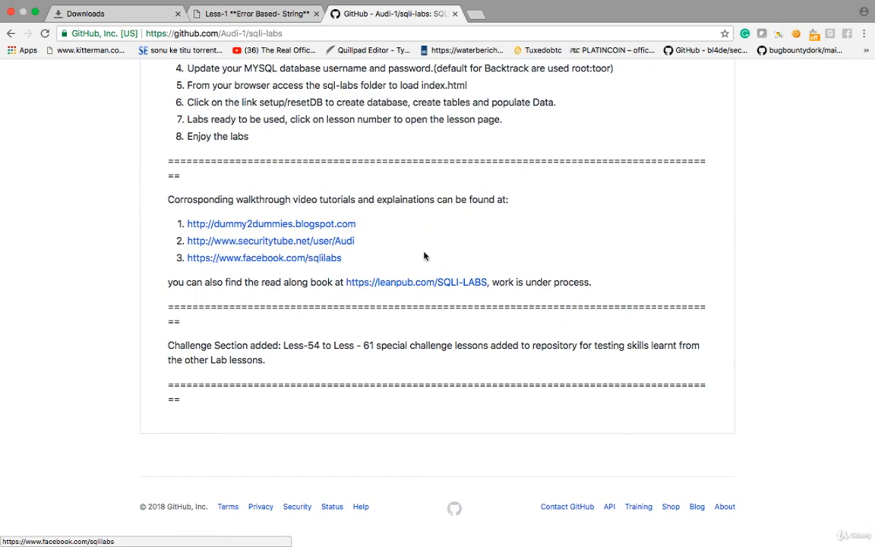